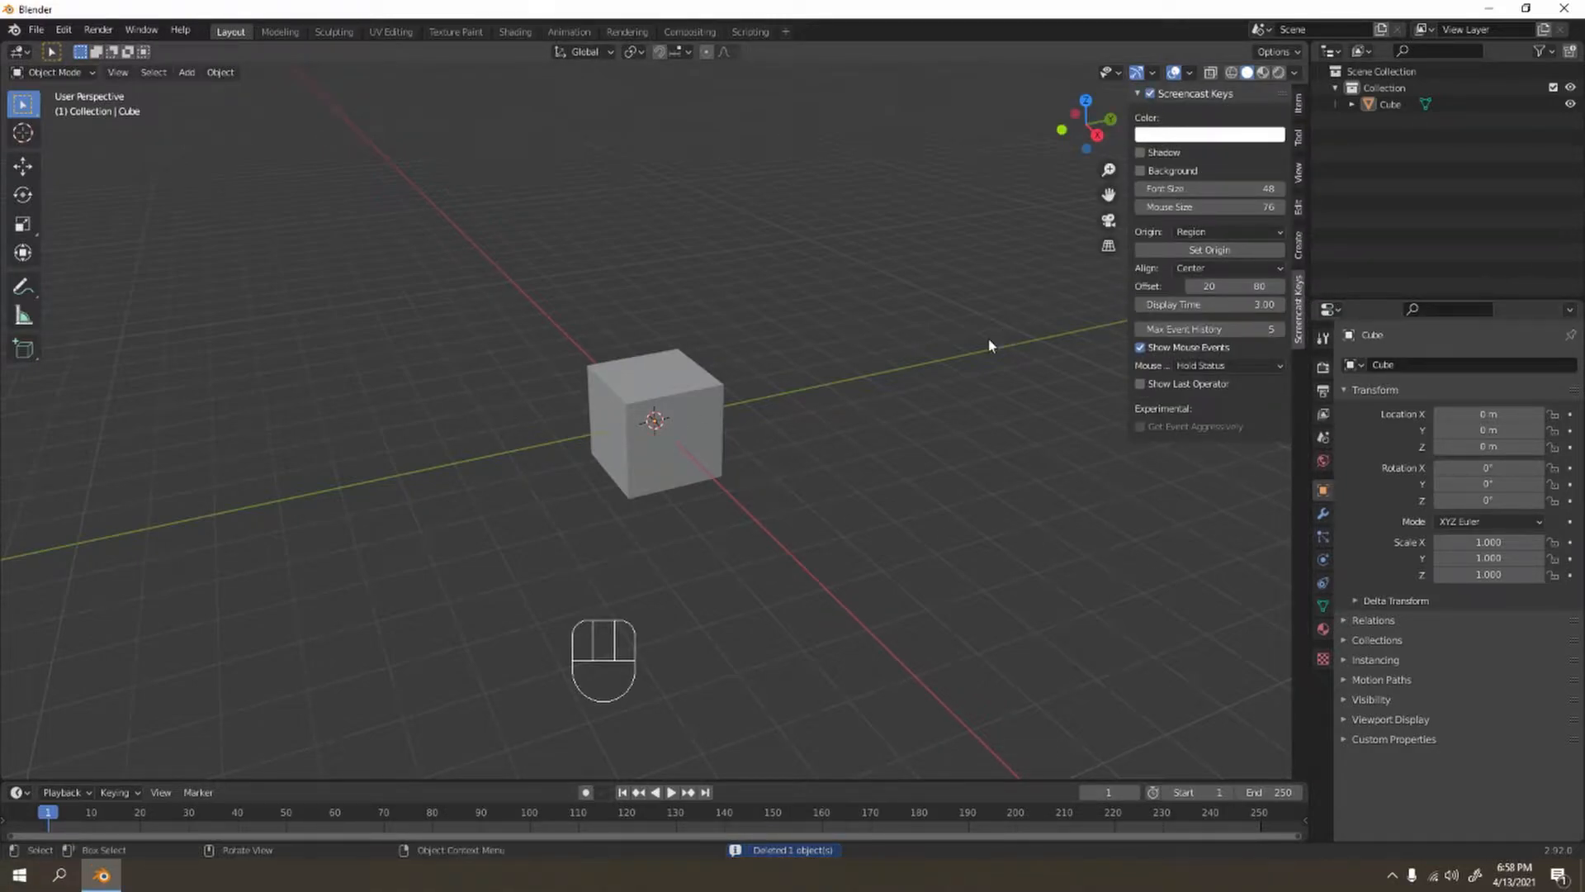
# Enter Edit Mode on the default cube in front view with face select active.
pyautogui.press('n')
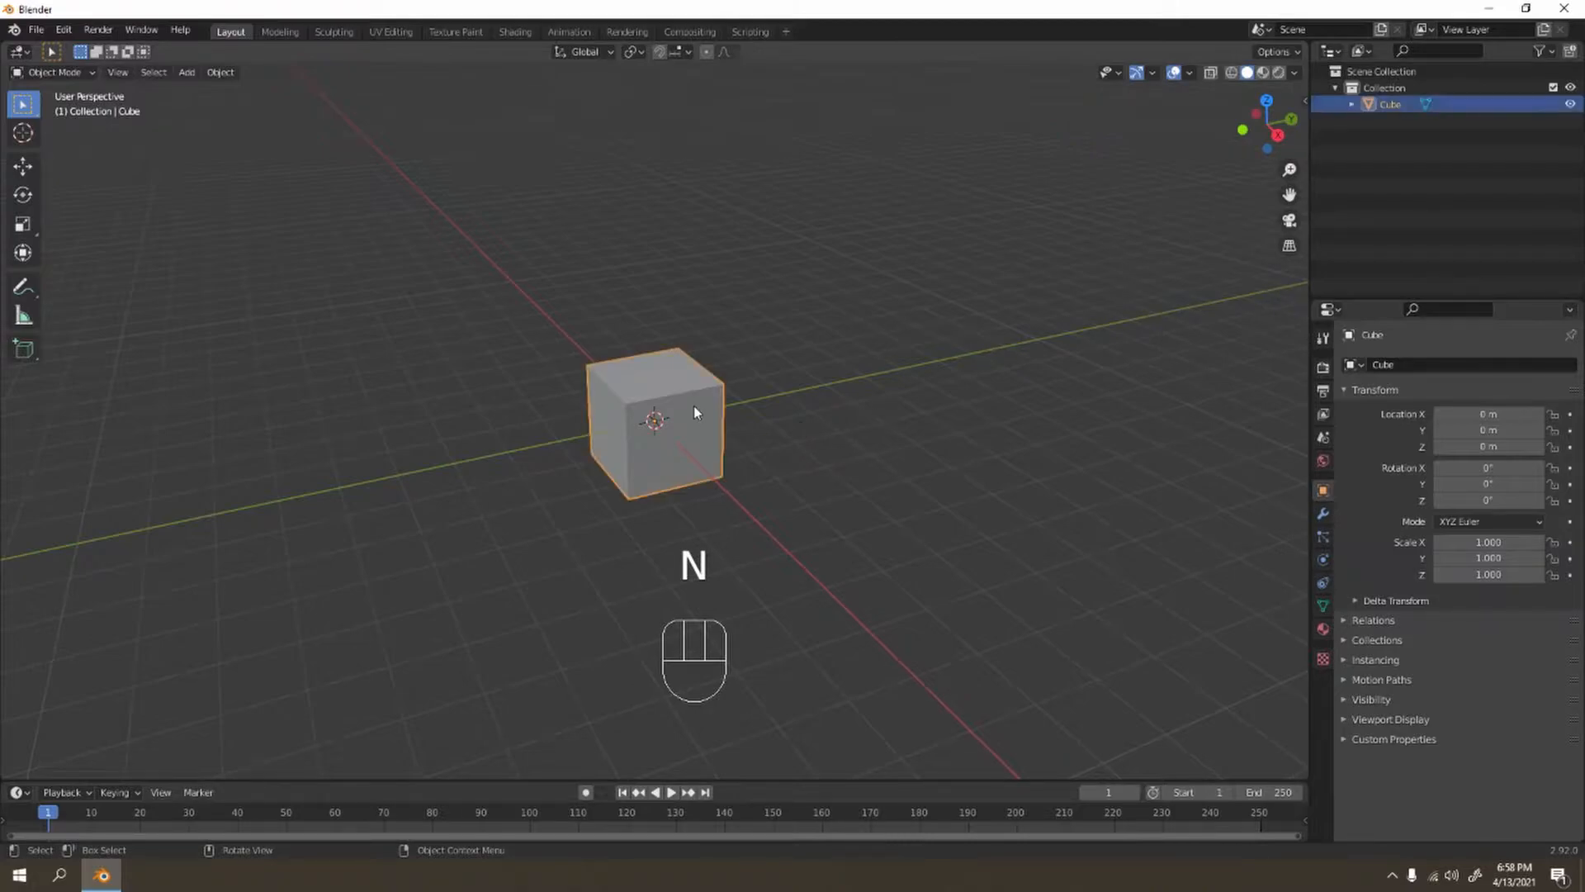
pyautogui.press('KP_1')
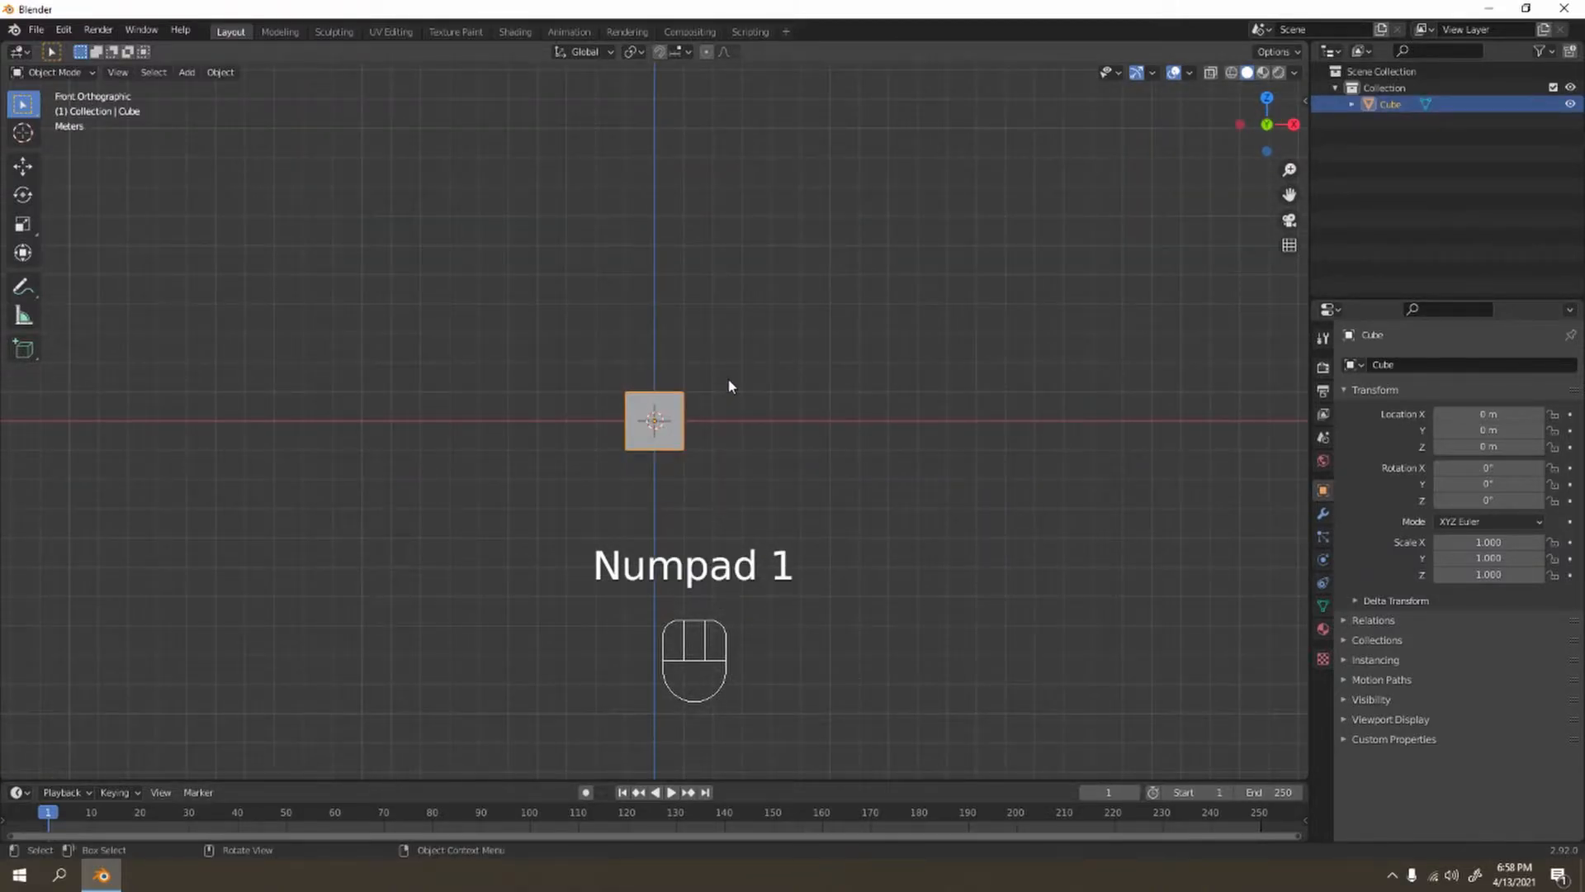
pyautogui.press('Tab')
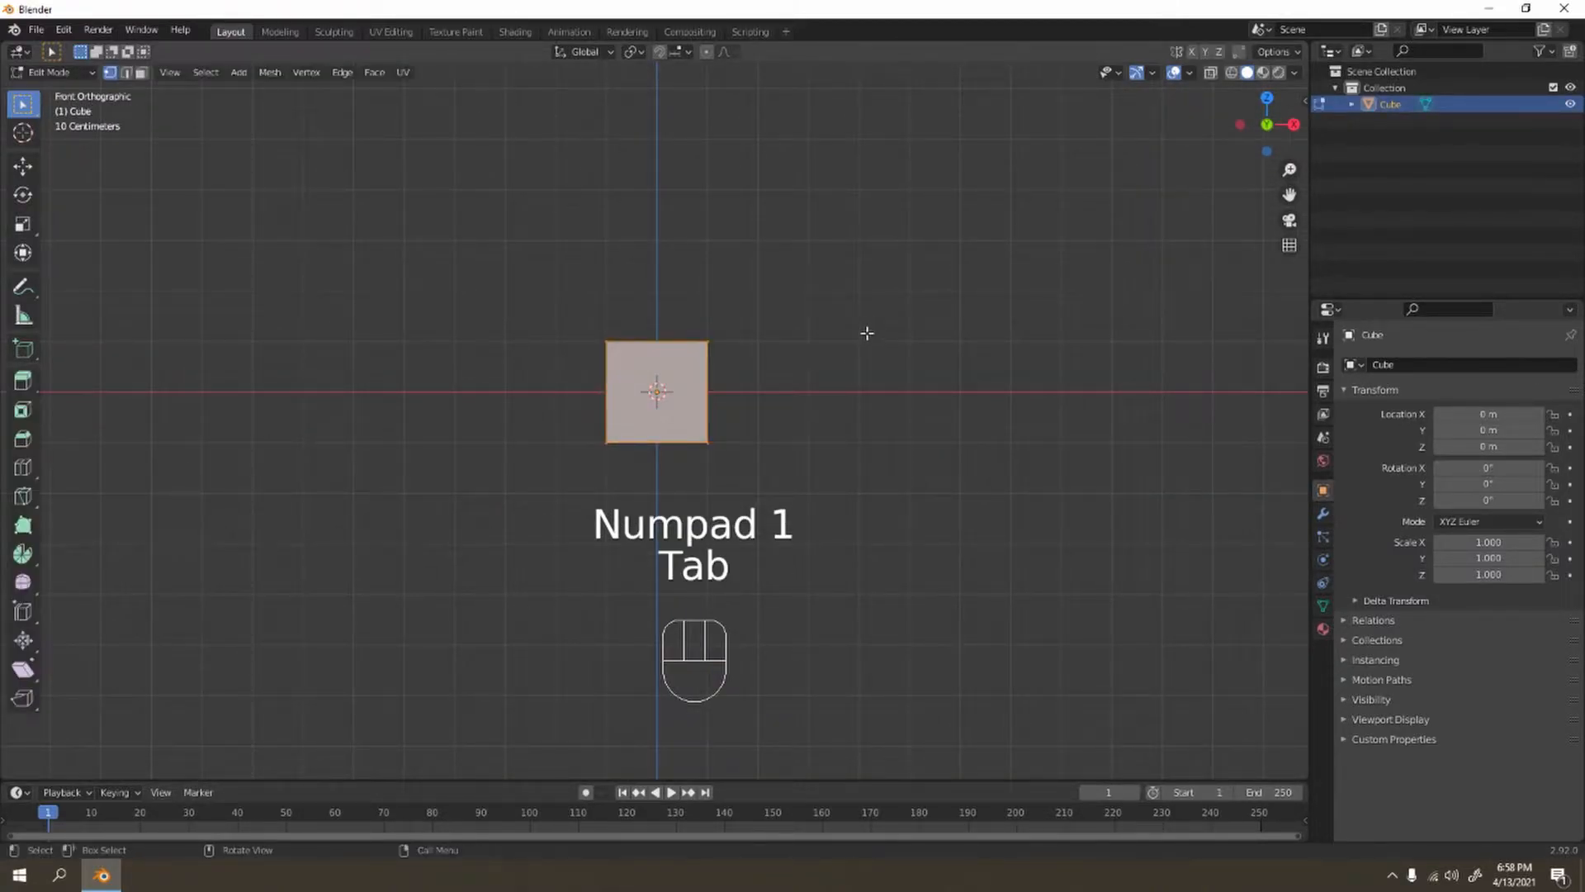
pyautogui.press('3')
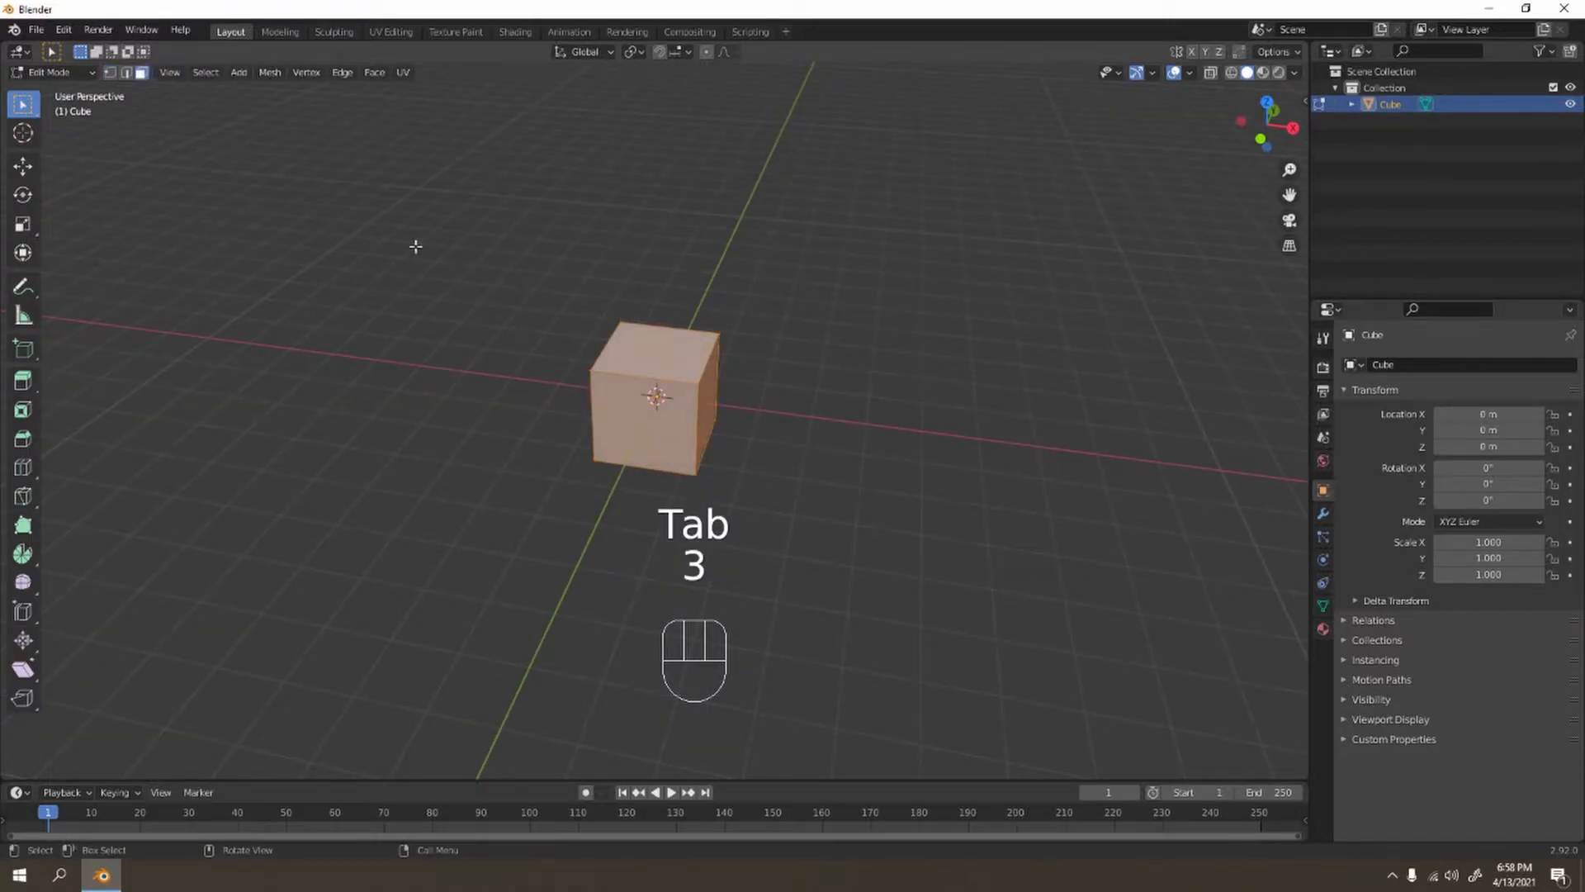
pyautogui.press('KP_1')
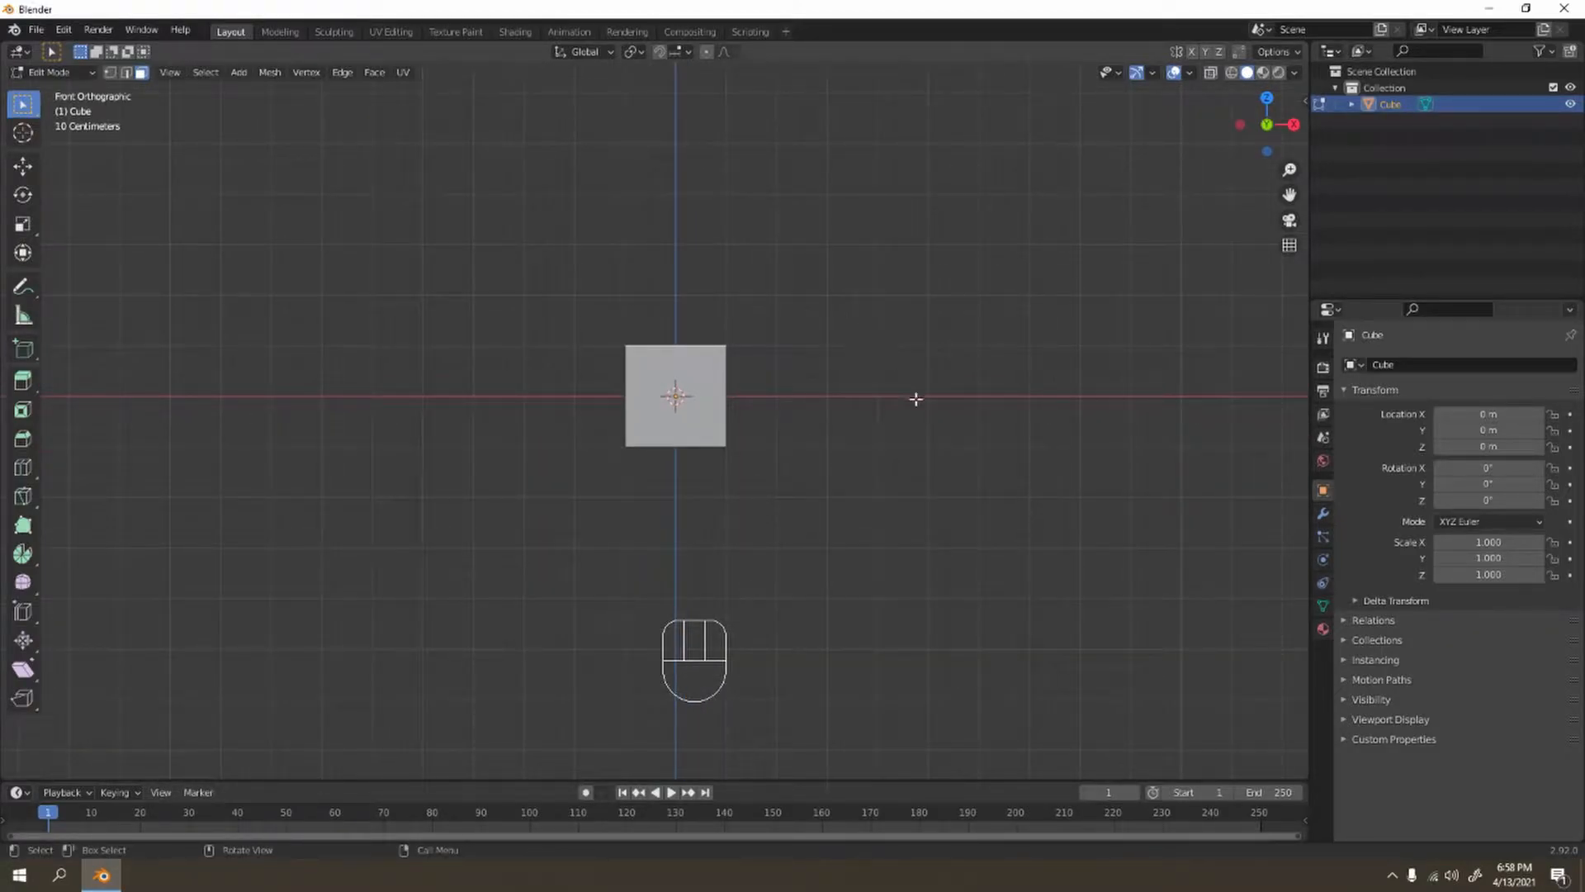
# Extrude and scale the top face repeatedly into a tapering base, body, neck and head column.
pyautogui.press('s')
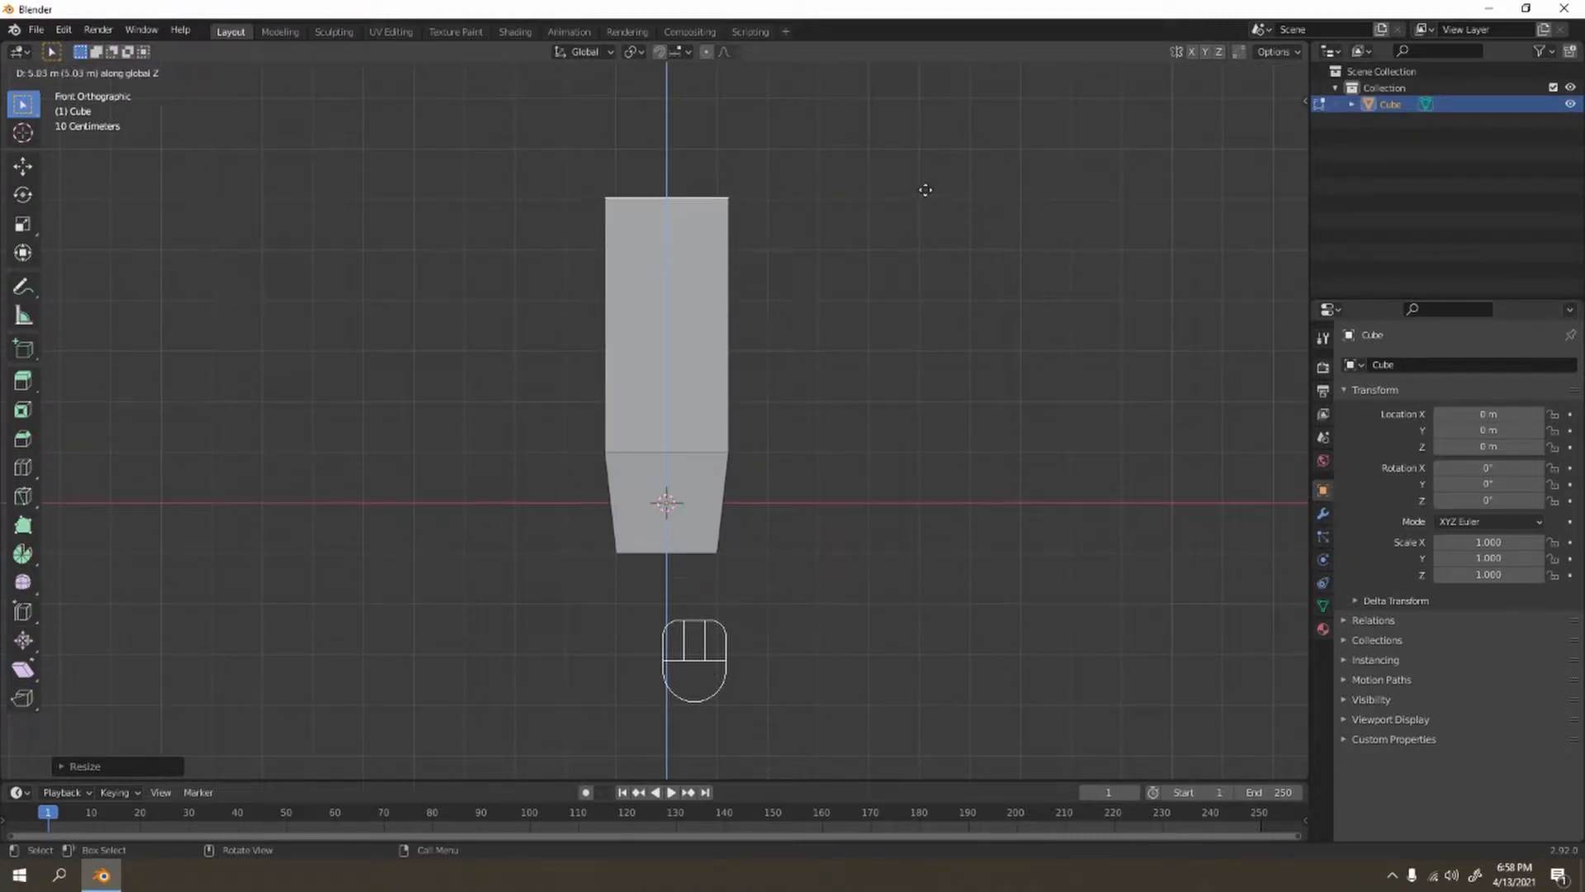
pyautogui.press('s')
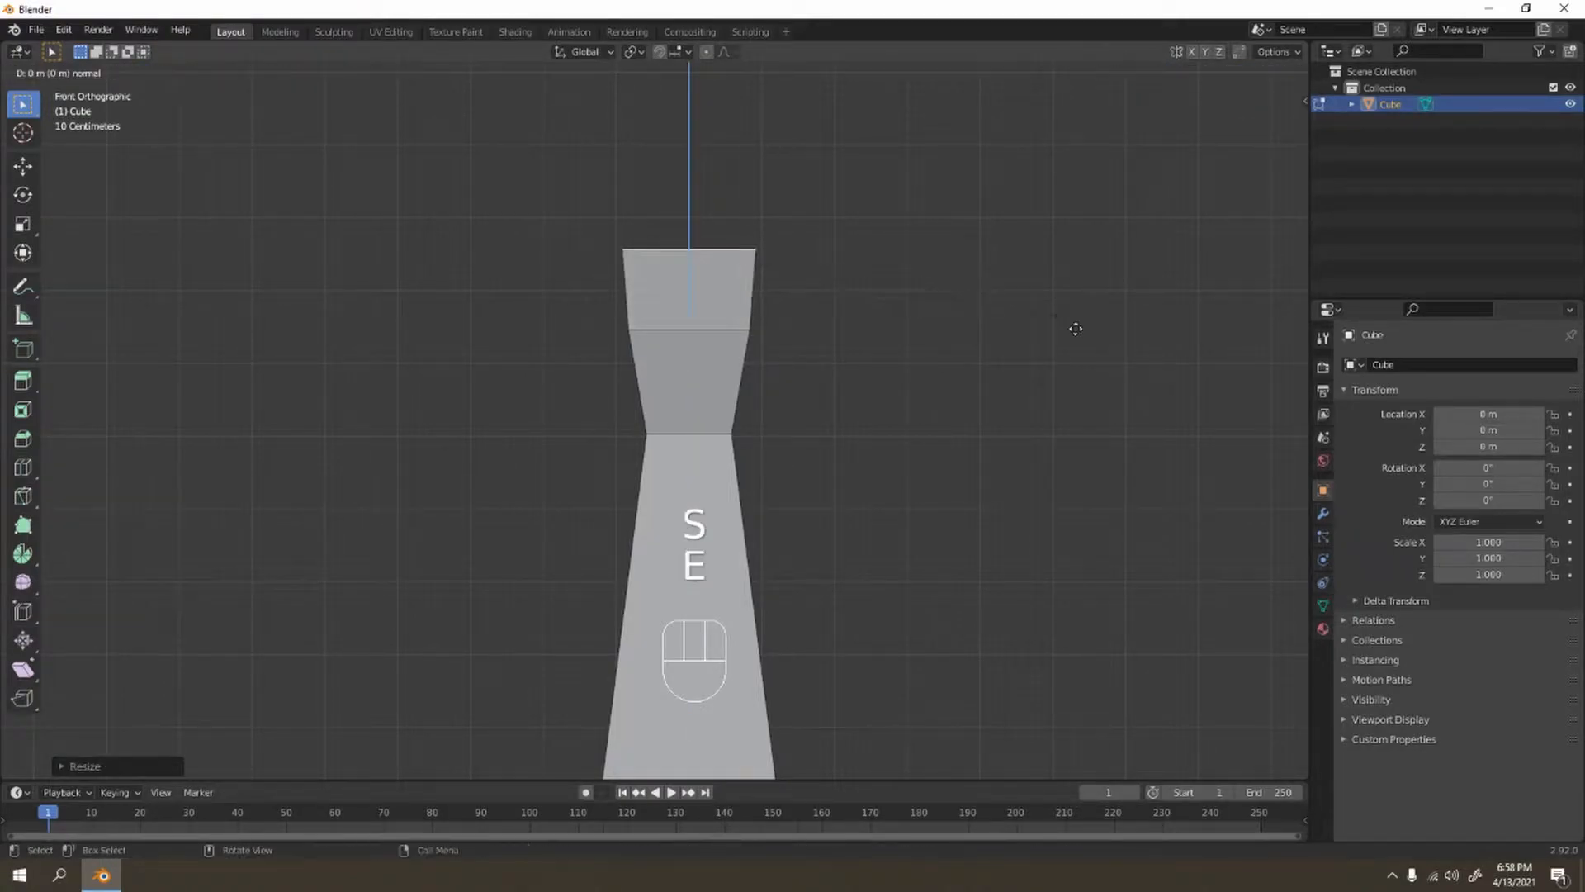
pyautogui.press('Ctrl+Z')
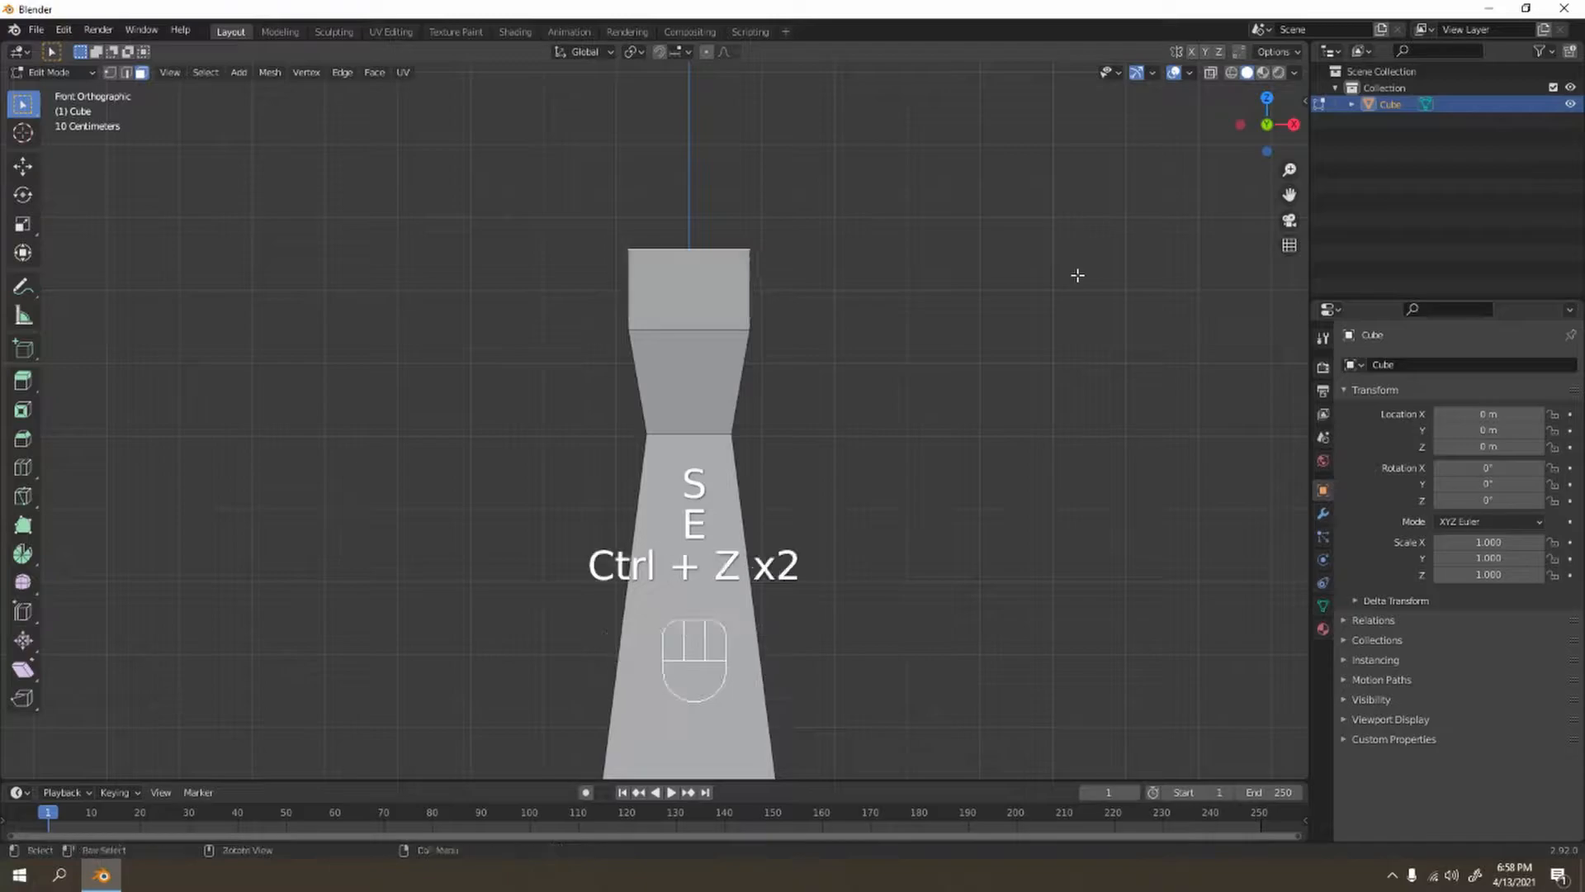
pyautogui.press('s')
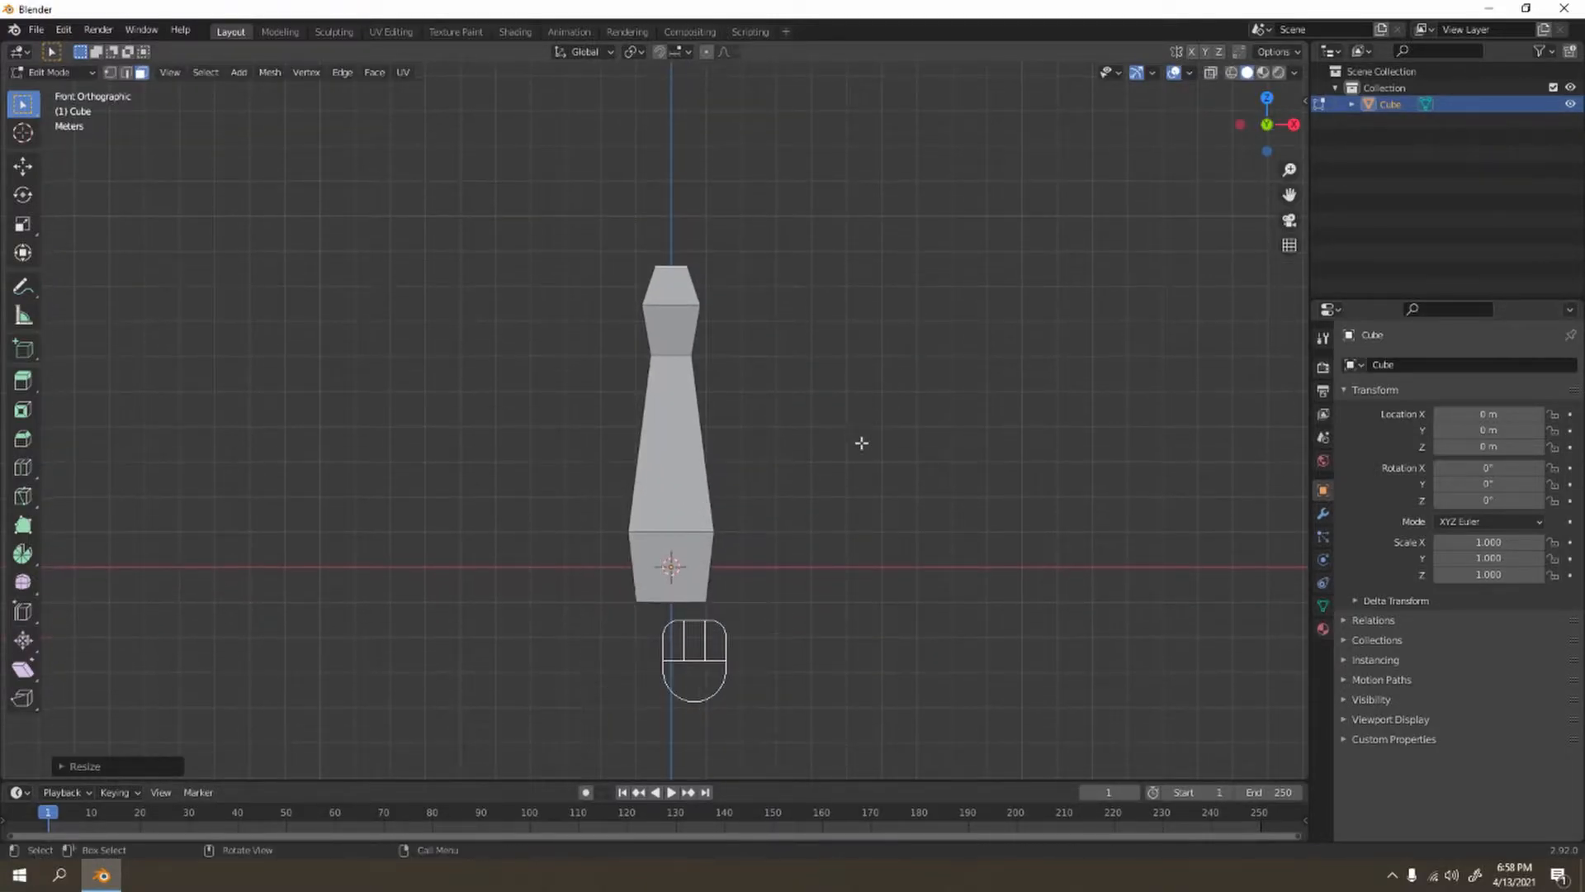
pyautogui.moveTo(862, 442); pyautogui.dragTo(725, 526)
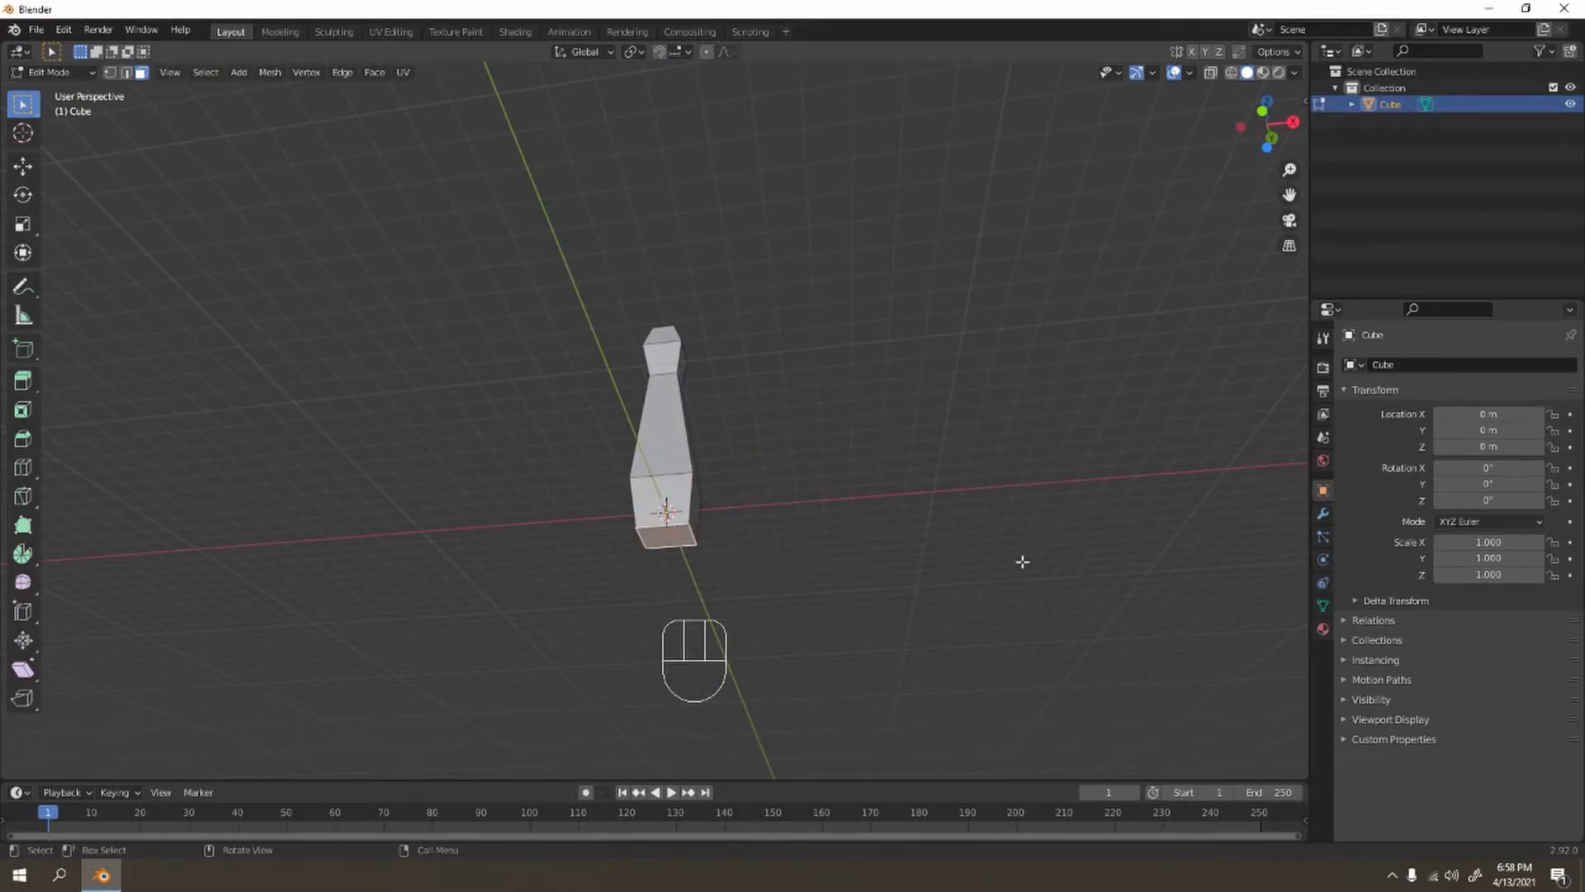
pyautogui.press('s')
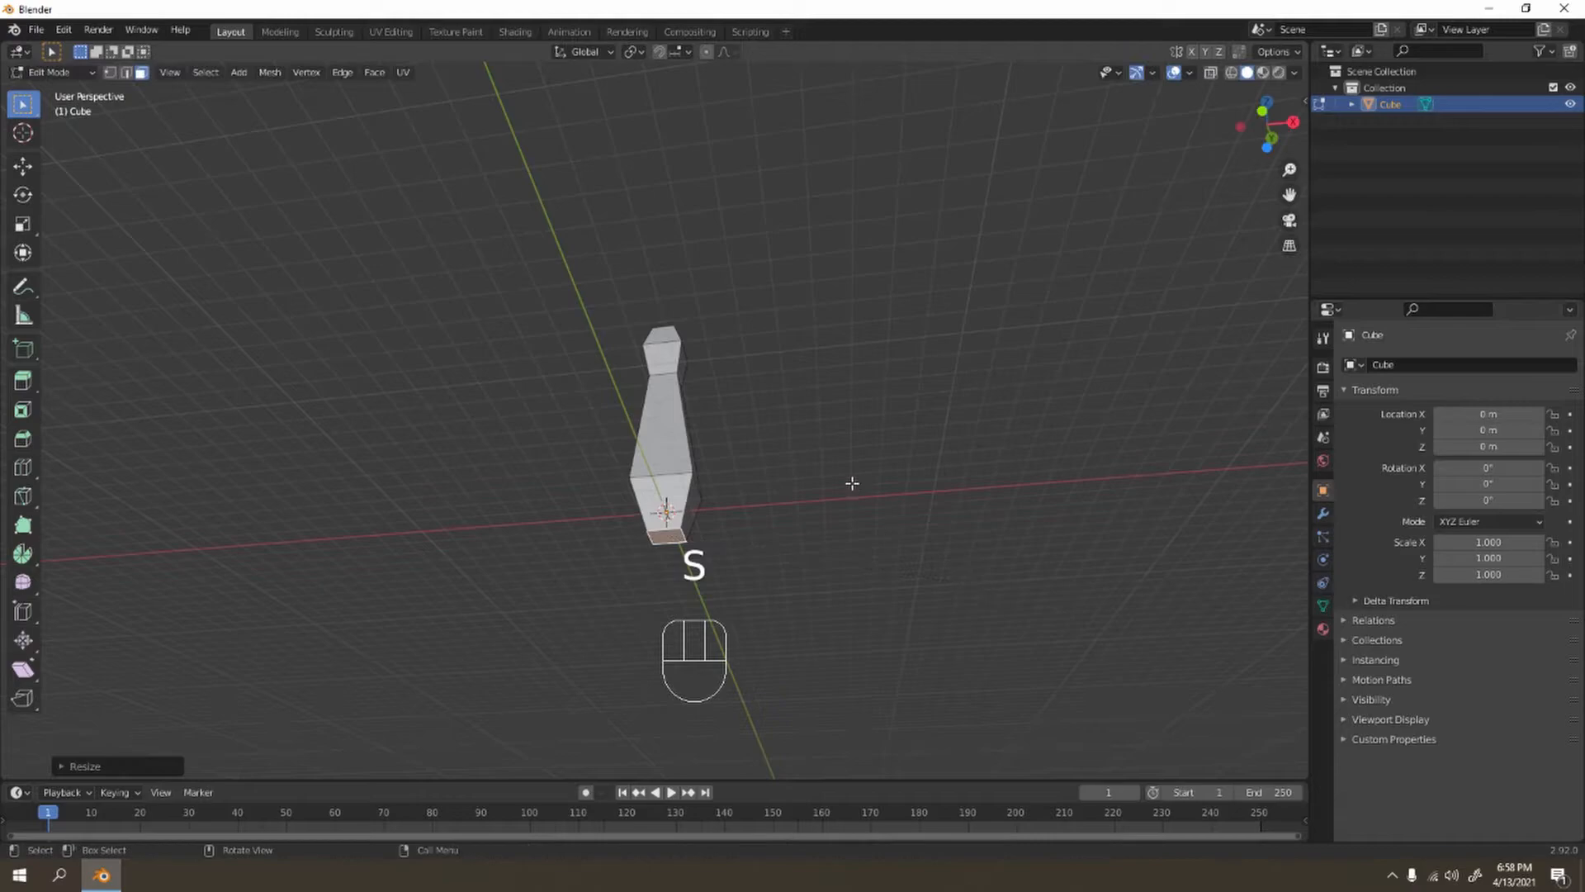
pyautogui.press('KP_1')
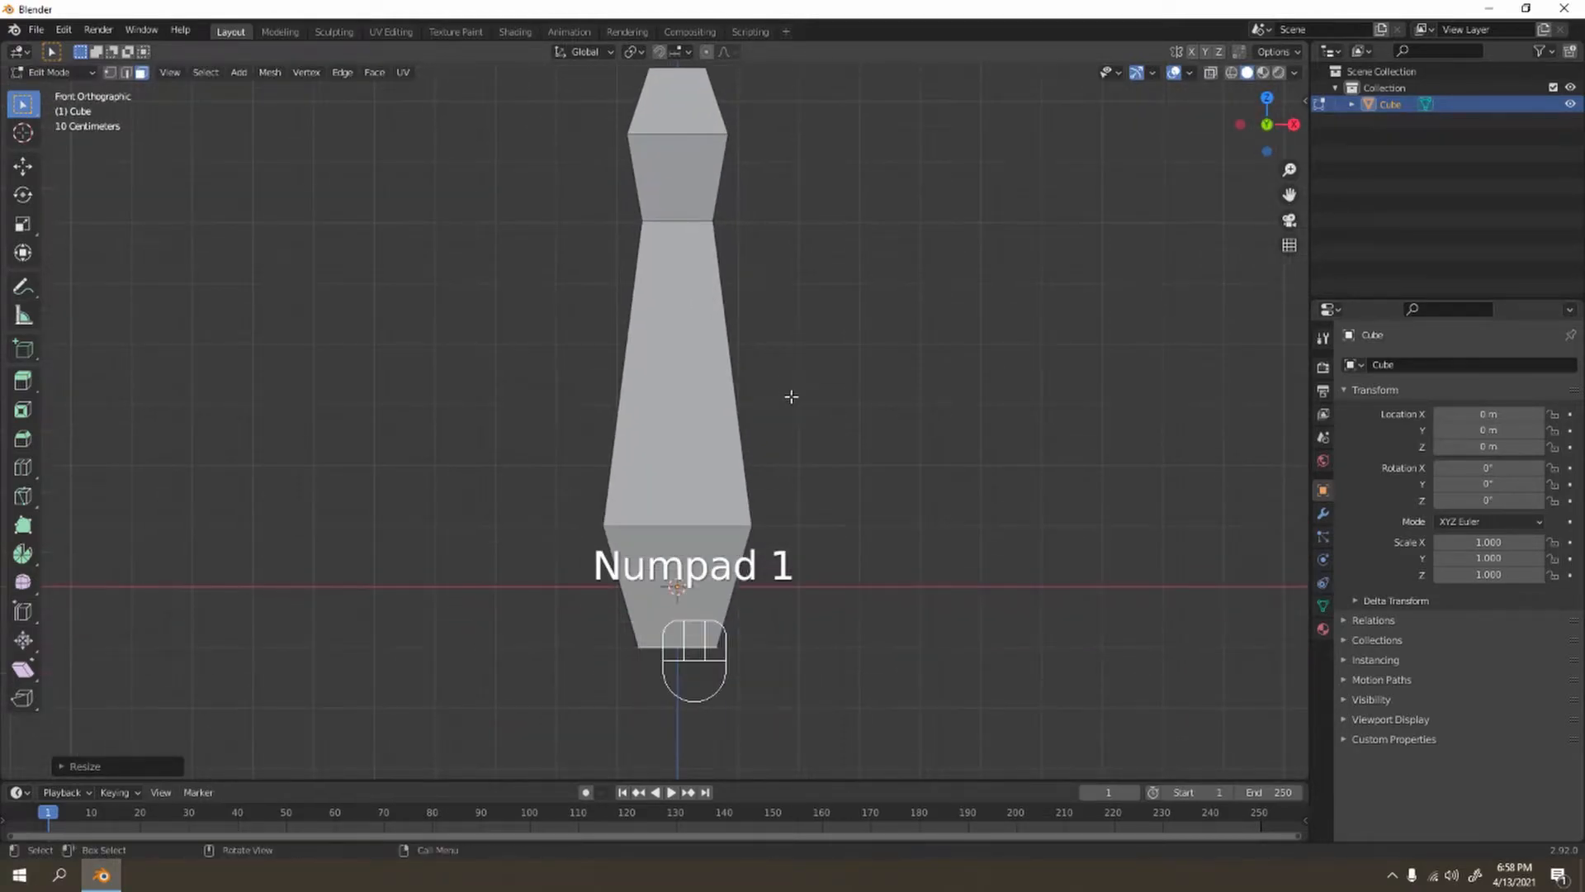
# Widen the lower belly, add edge loops across the body, and return to Object Mode.
pyautogui.press('ctrl+r')
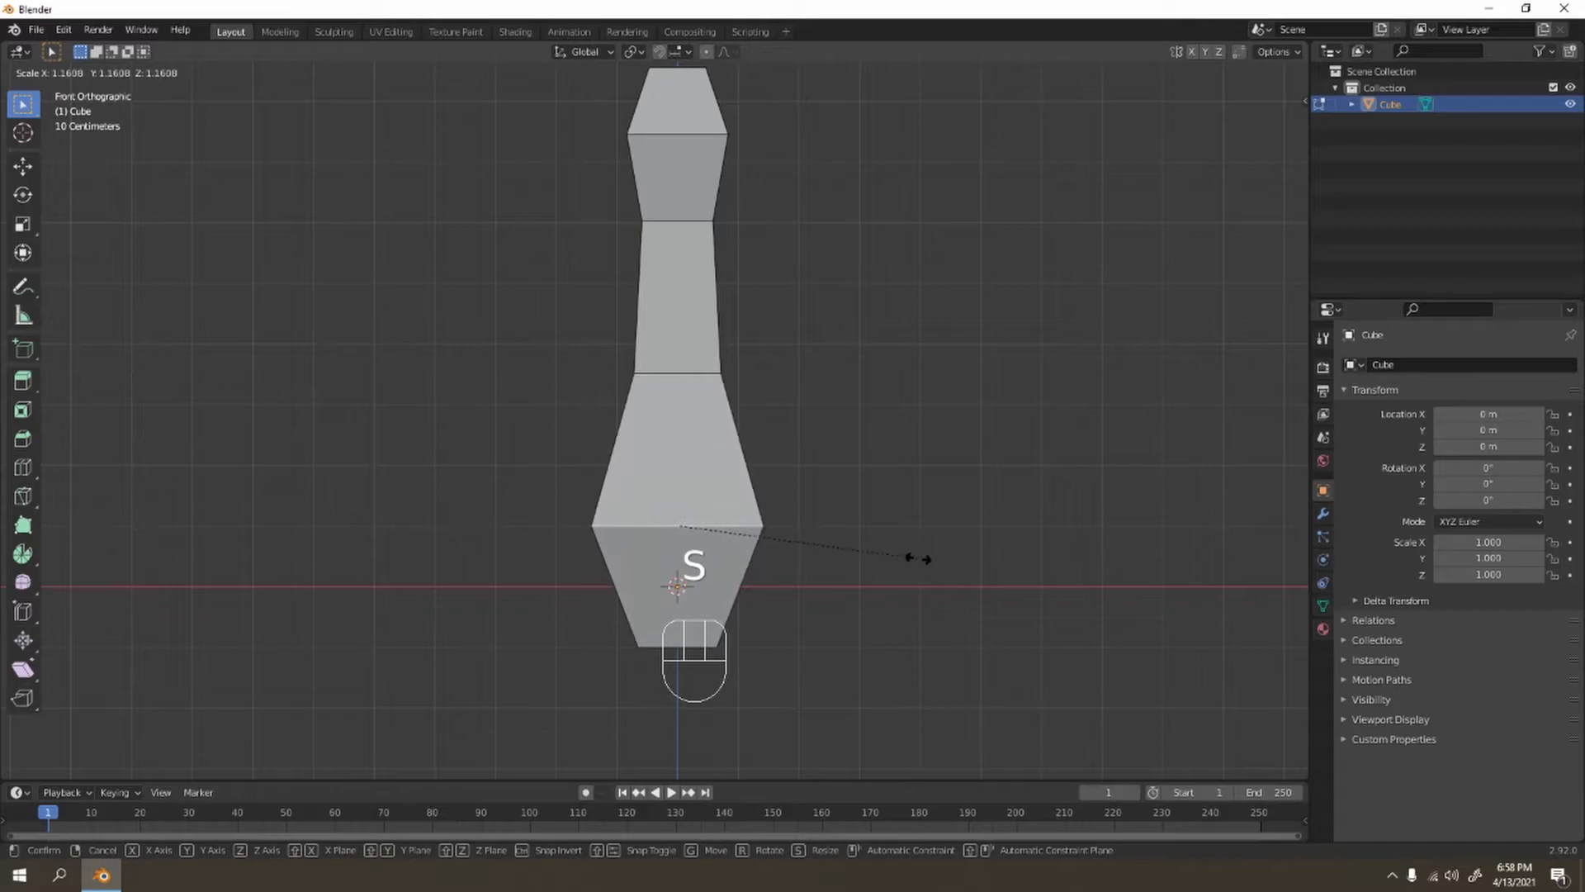
pyautogui.moveTo(908, 480)
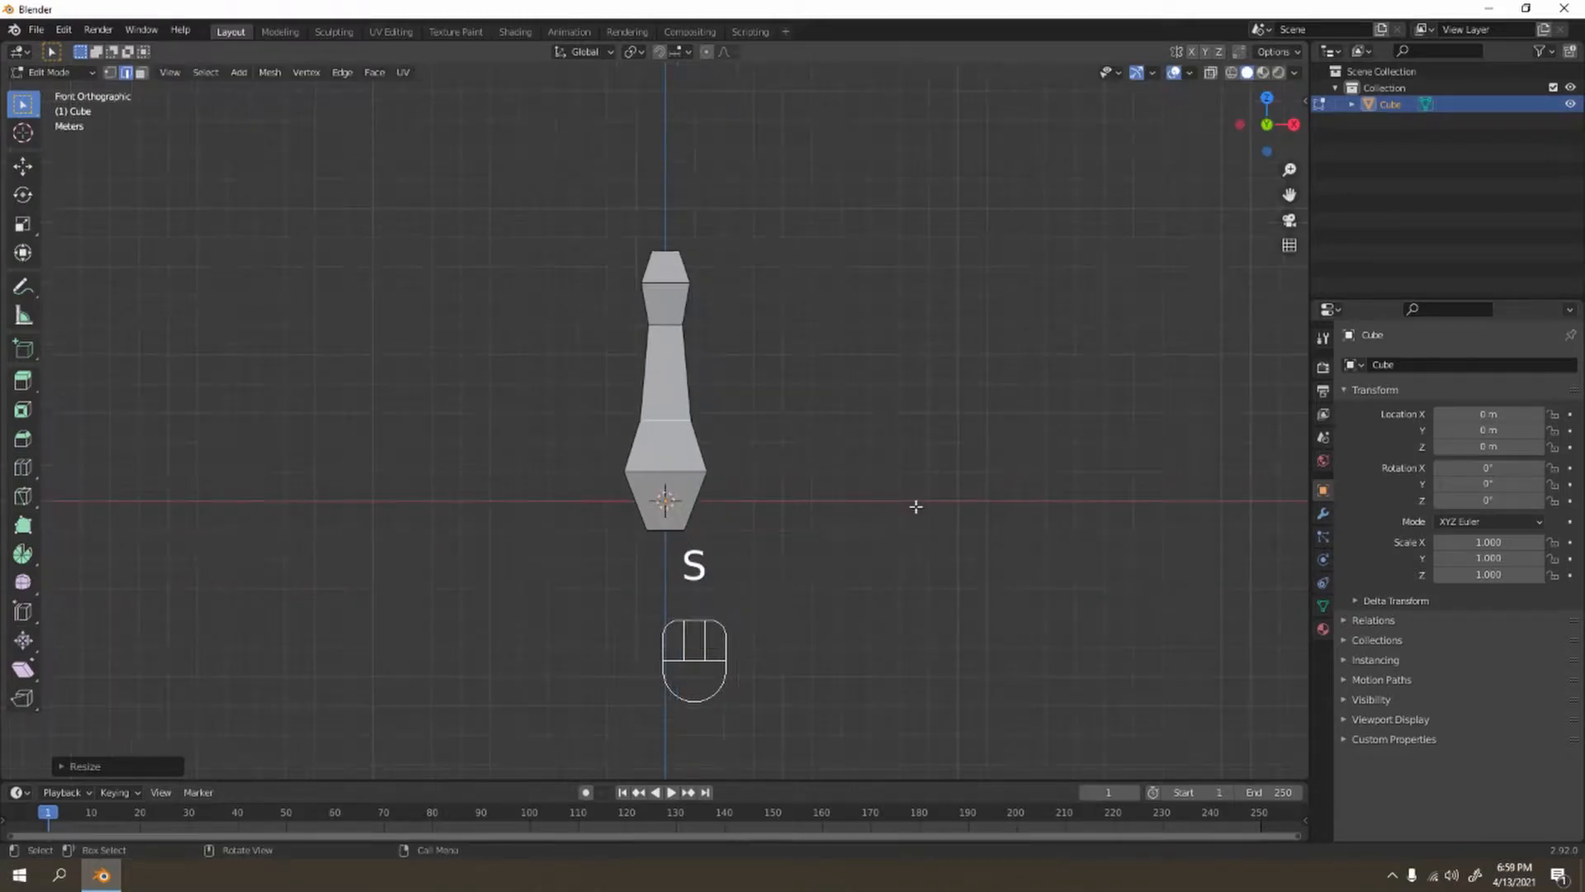
pyautogui.press('ctrl+r')
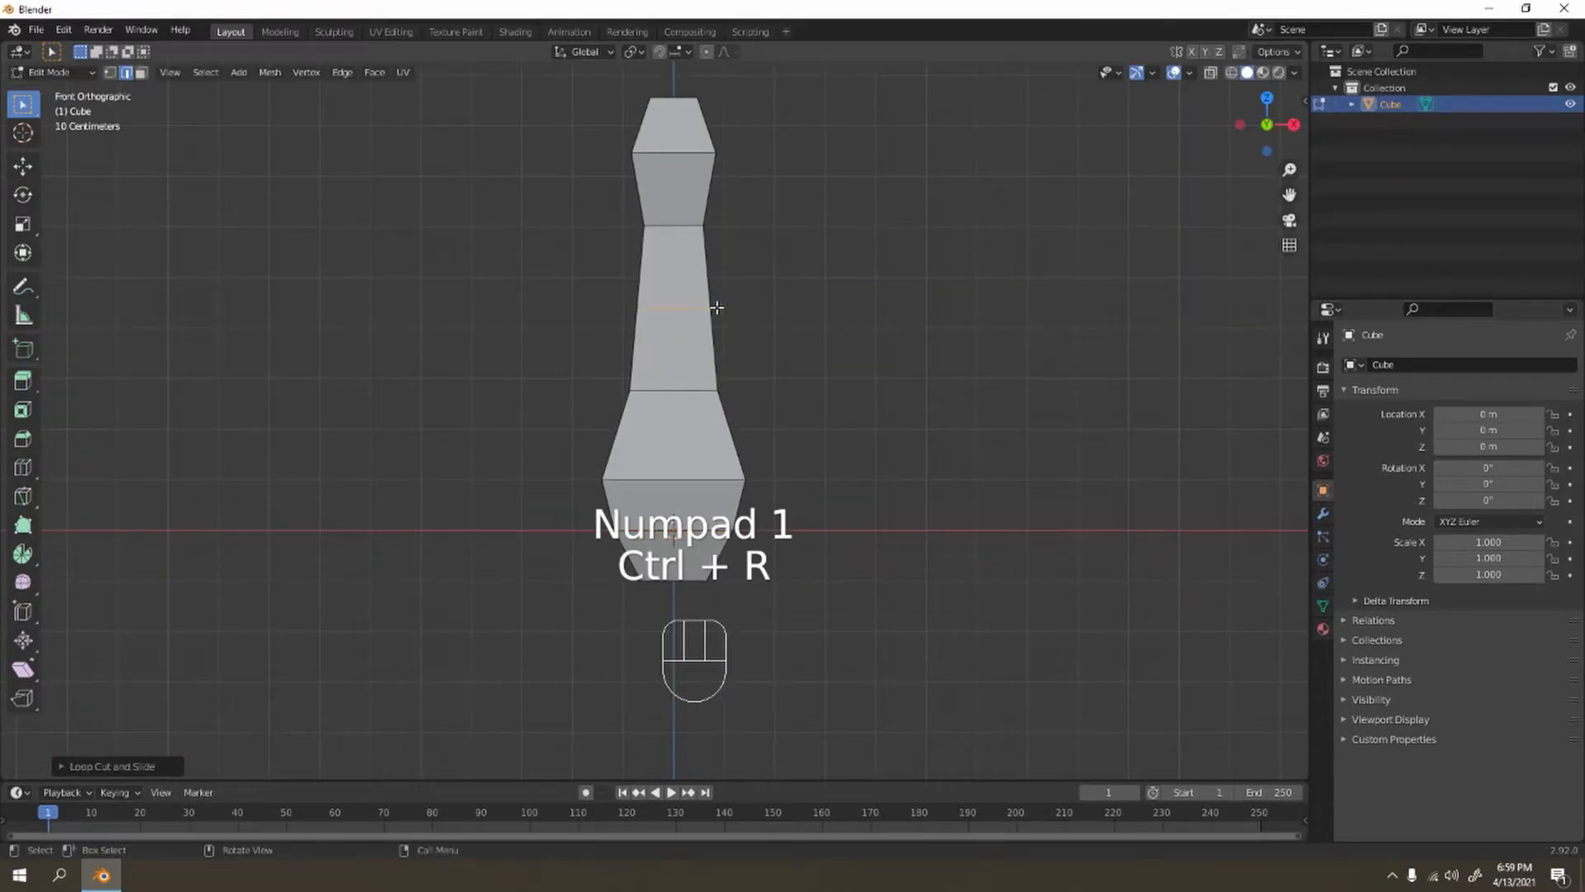
pyautogui.press('s')
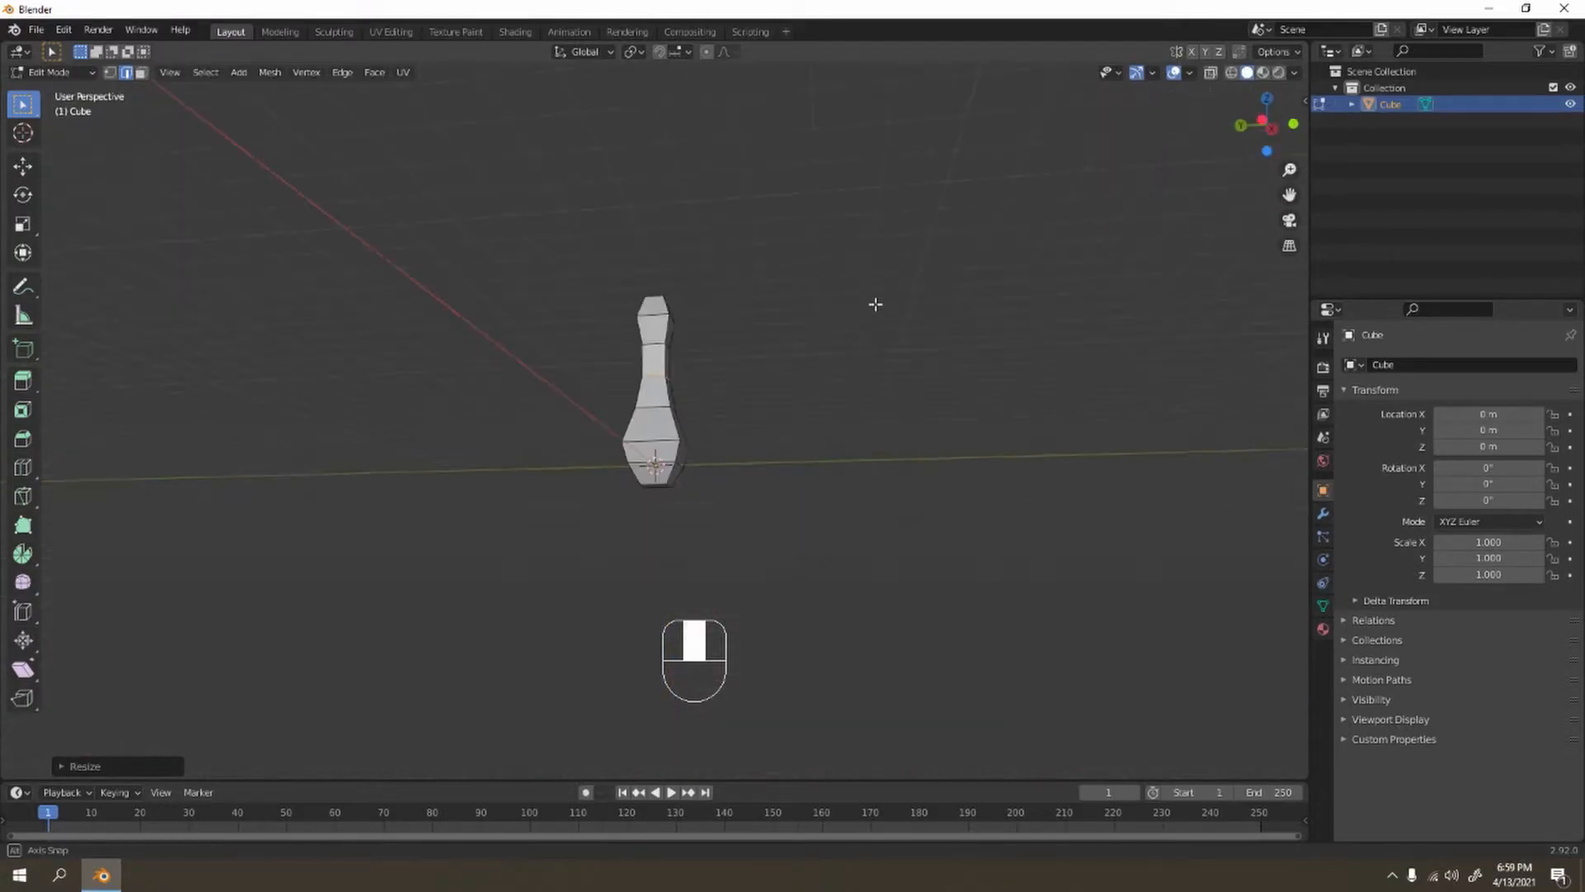
pyautogui.moveTo(875, 304); pyautogui.dragTo(759, 426)
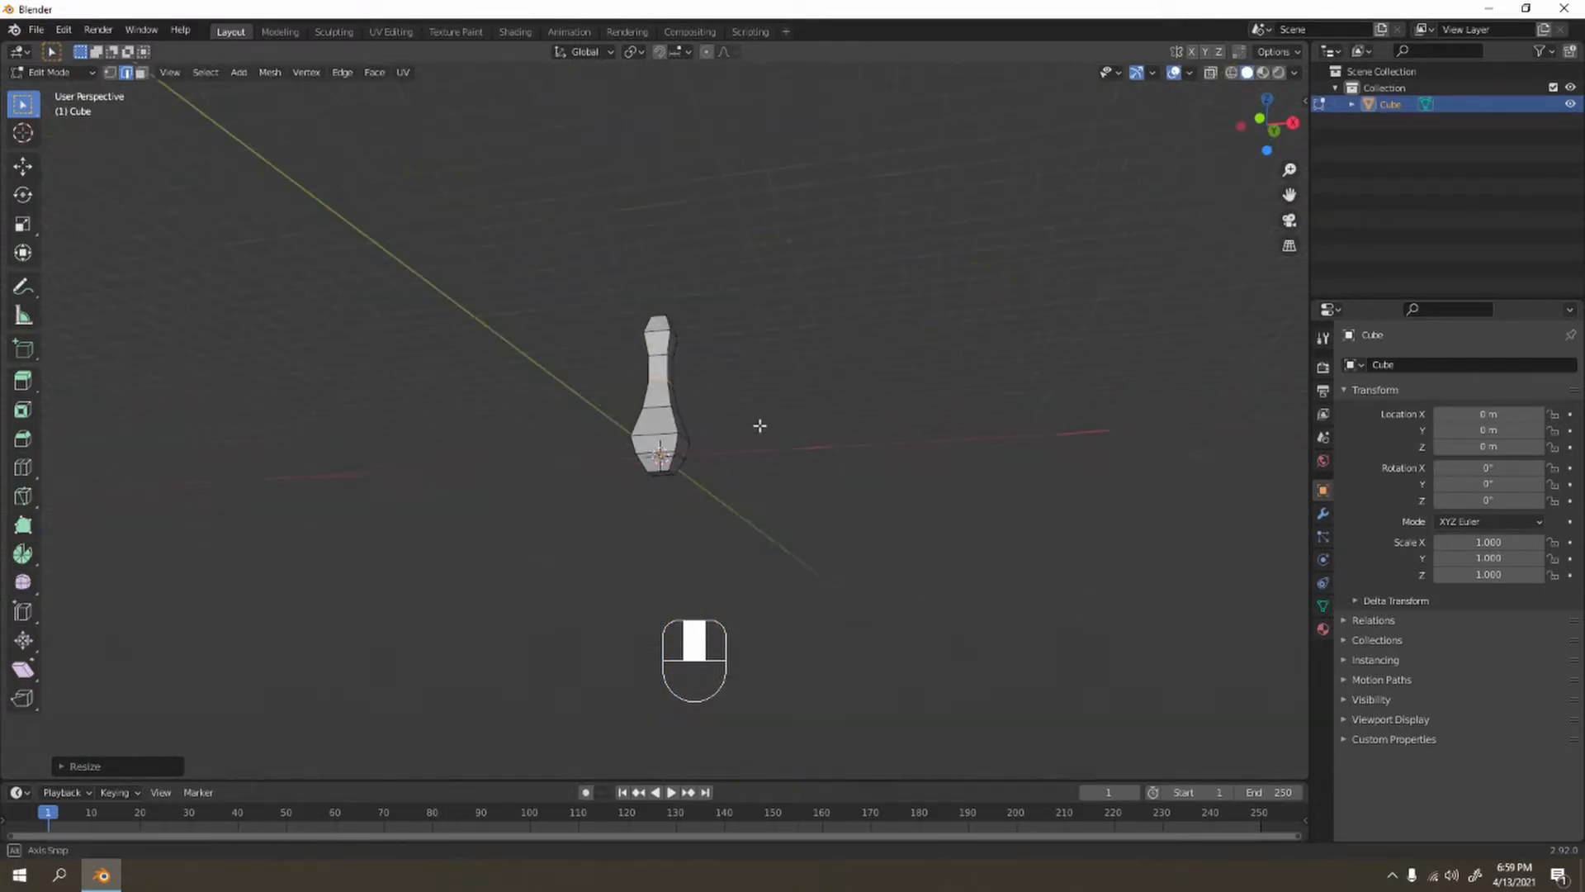
pyautogui.press('Tab')
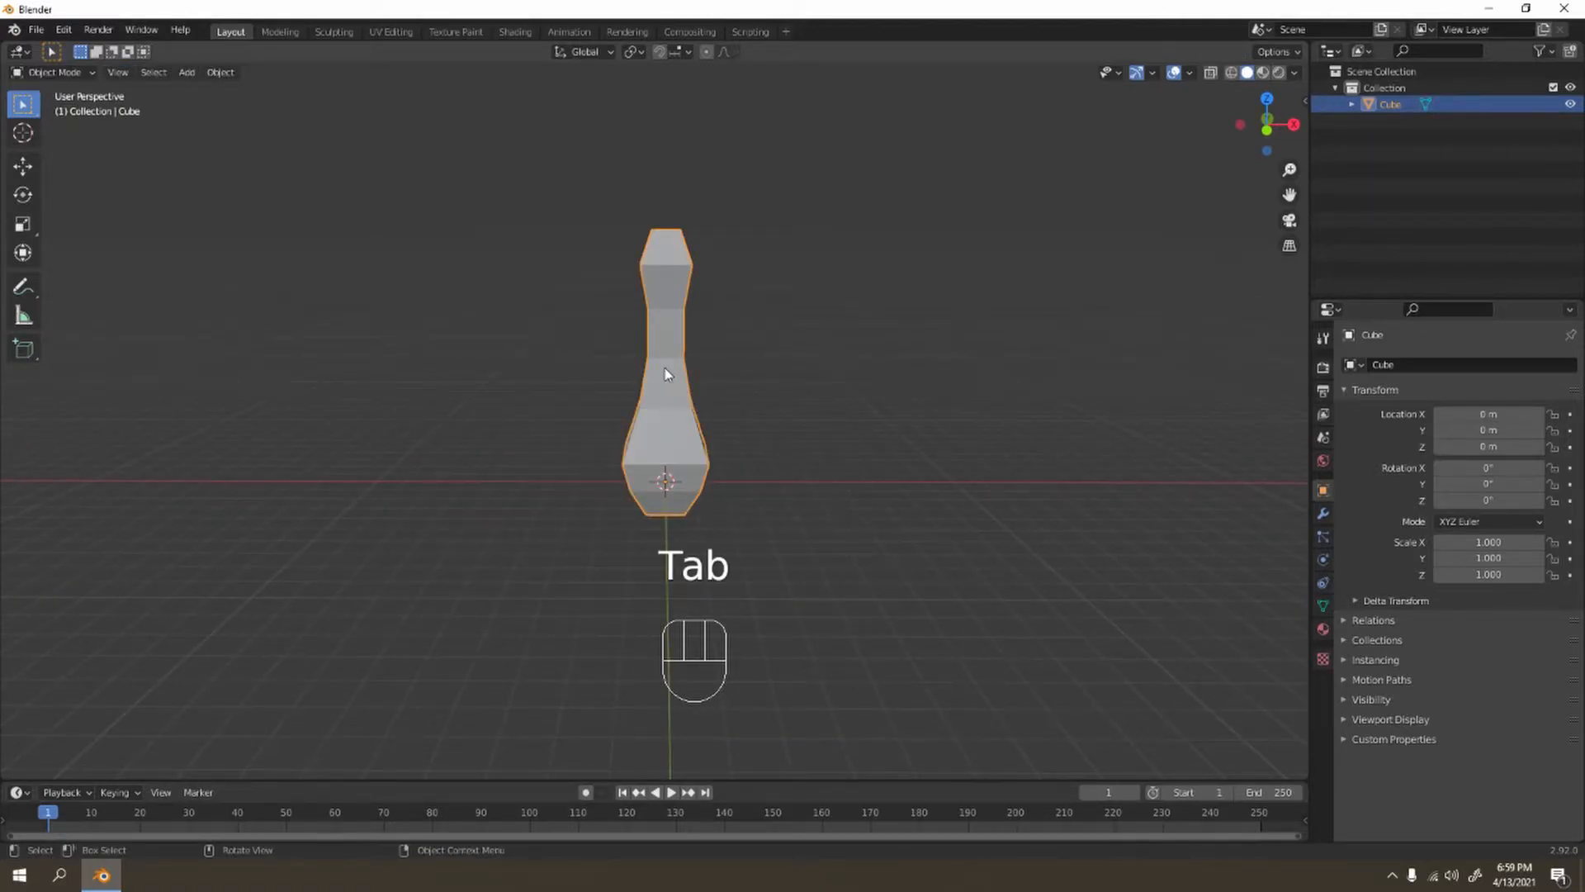
# Add a Subdivision Surface modifier and insert an edge loop near the pin's base.
pyautogui.press('Ctrl+1')
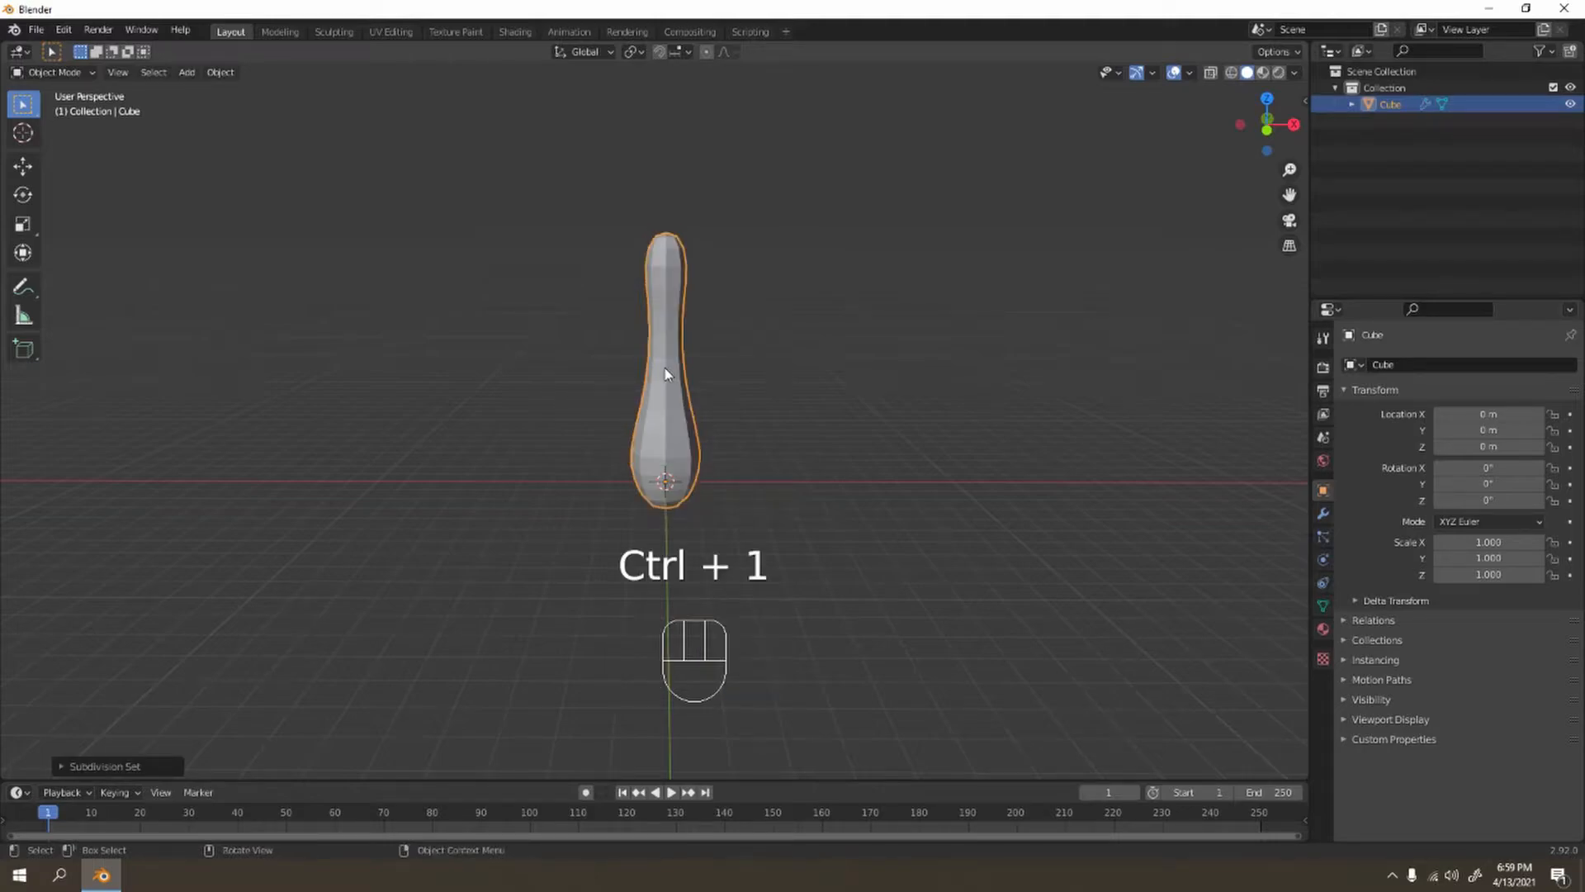
pyautogui.press('Tab')
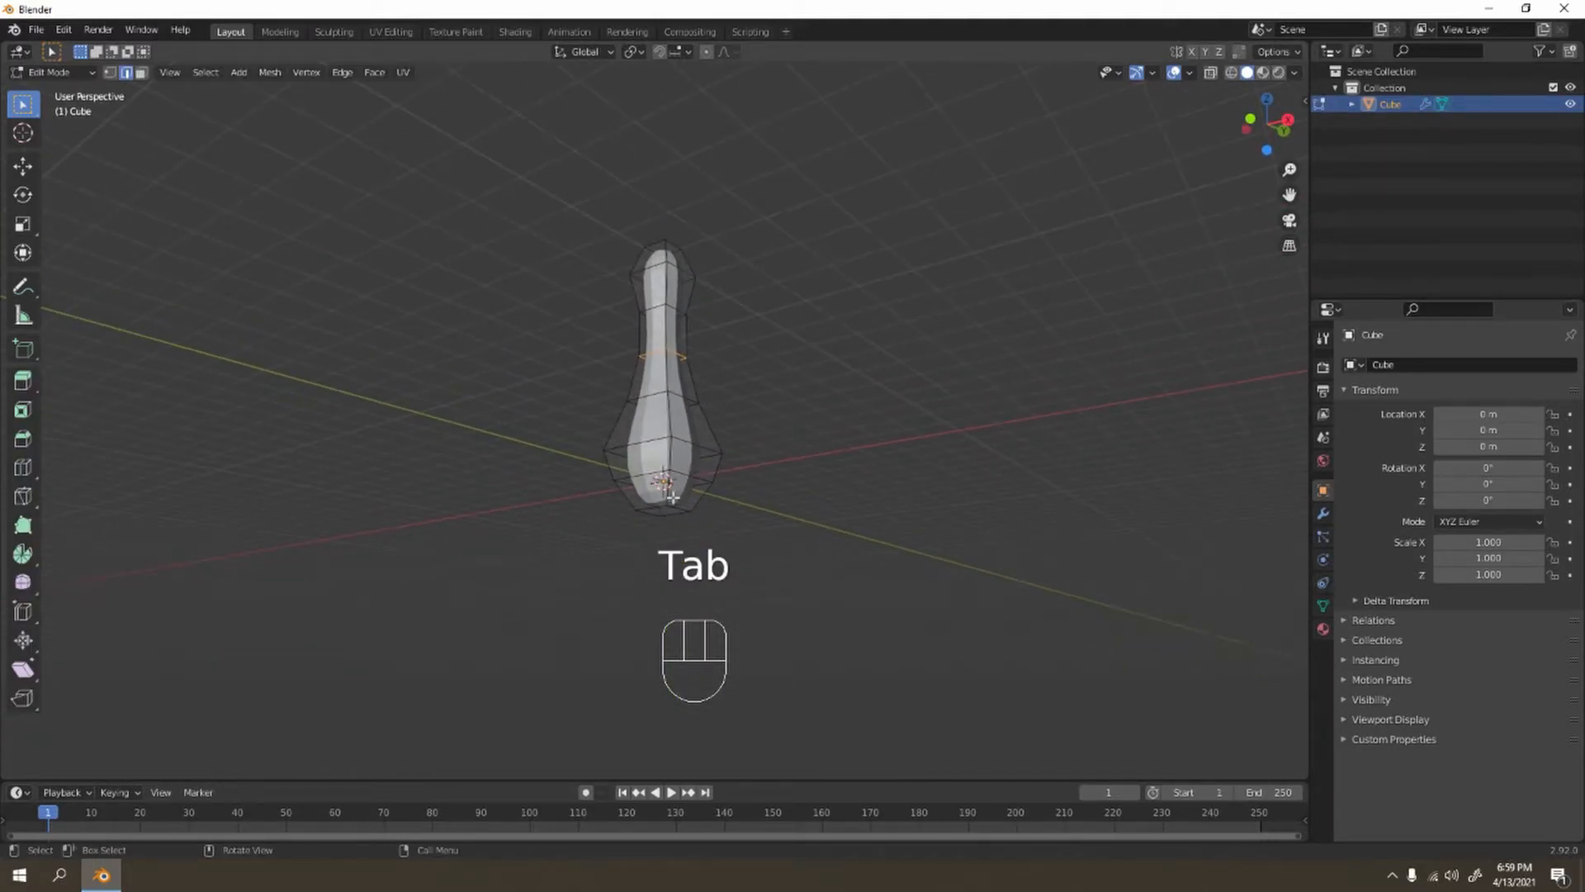
pyautogui.press('3')
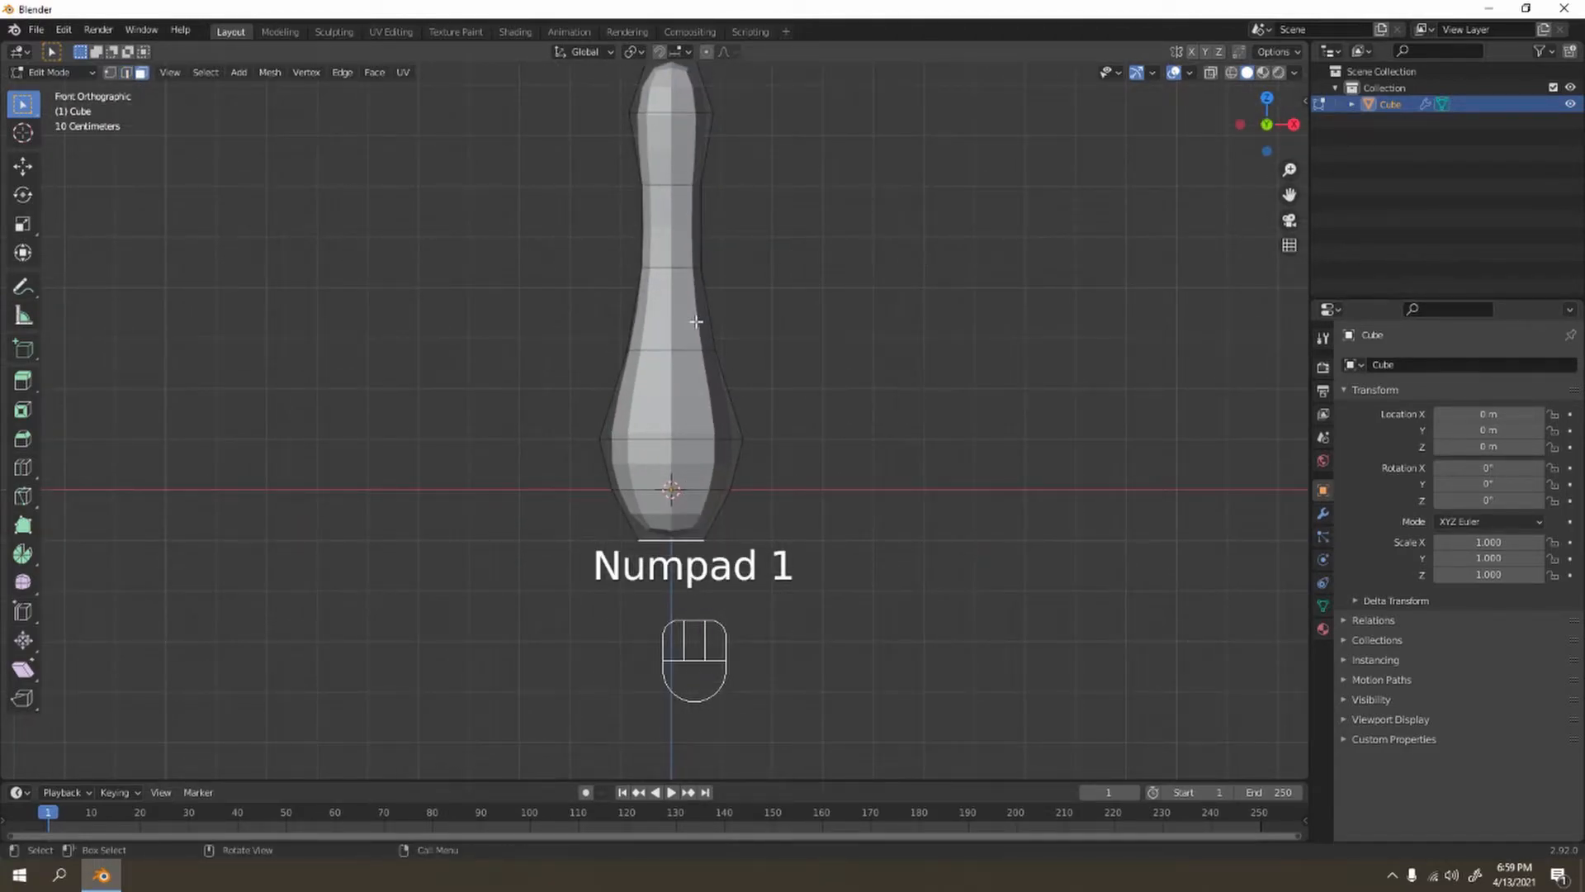
pyautogui.press('g')
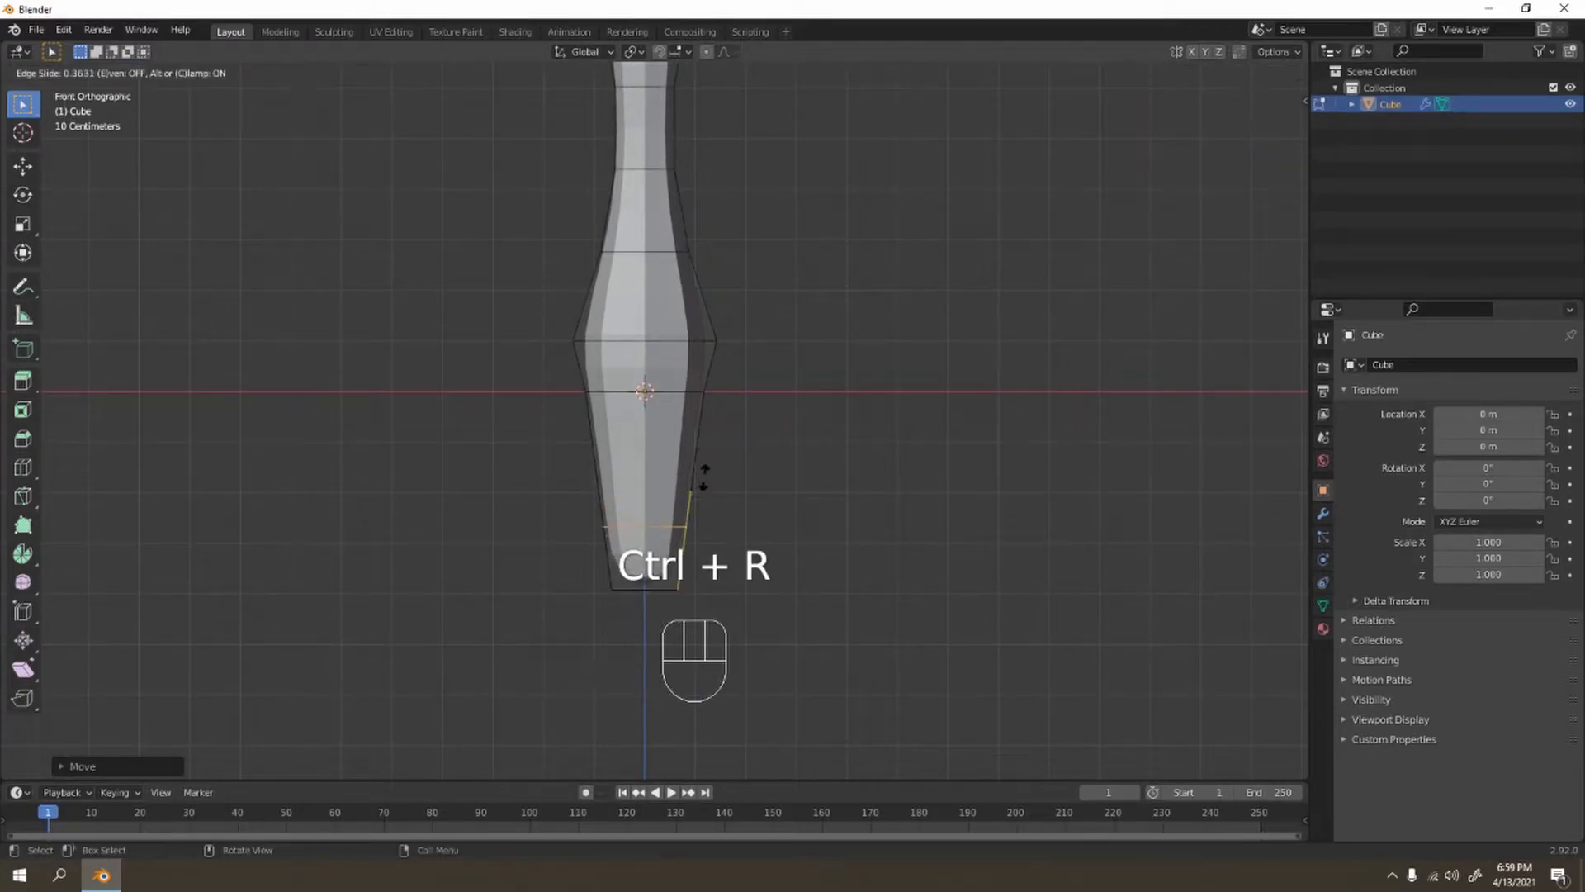
# Reposition the new base loop from the front view to sharpen the pin's foot.
pyautogui.press('ctrl+z')
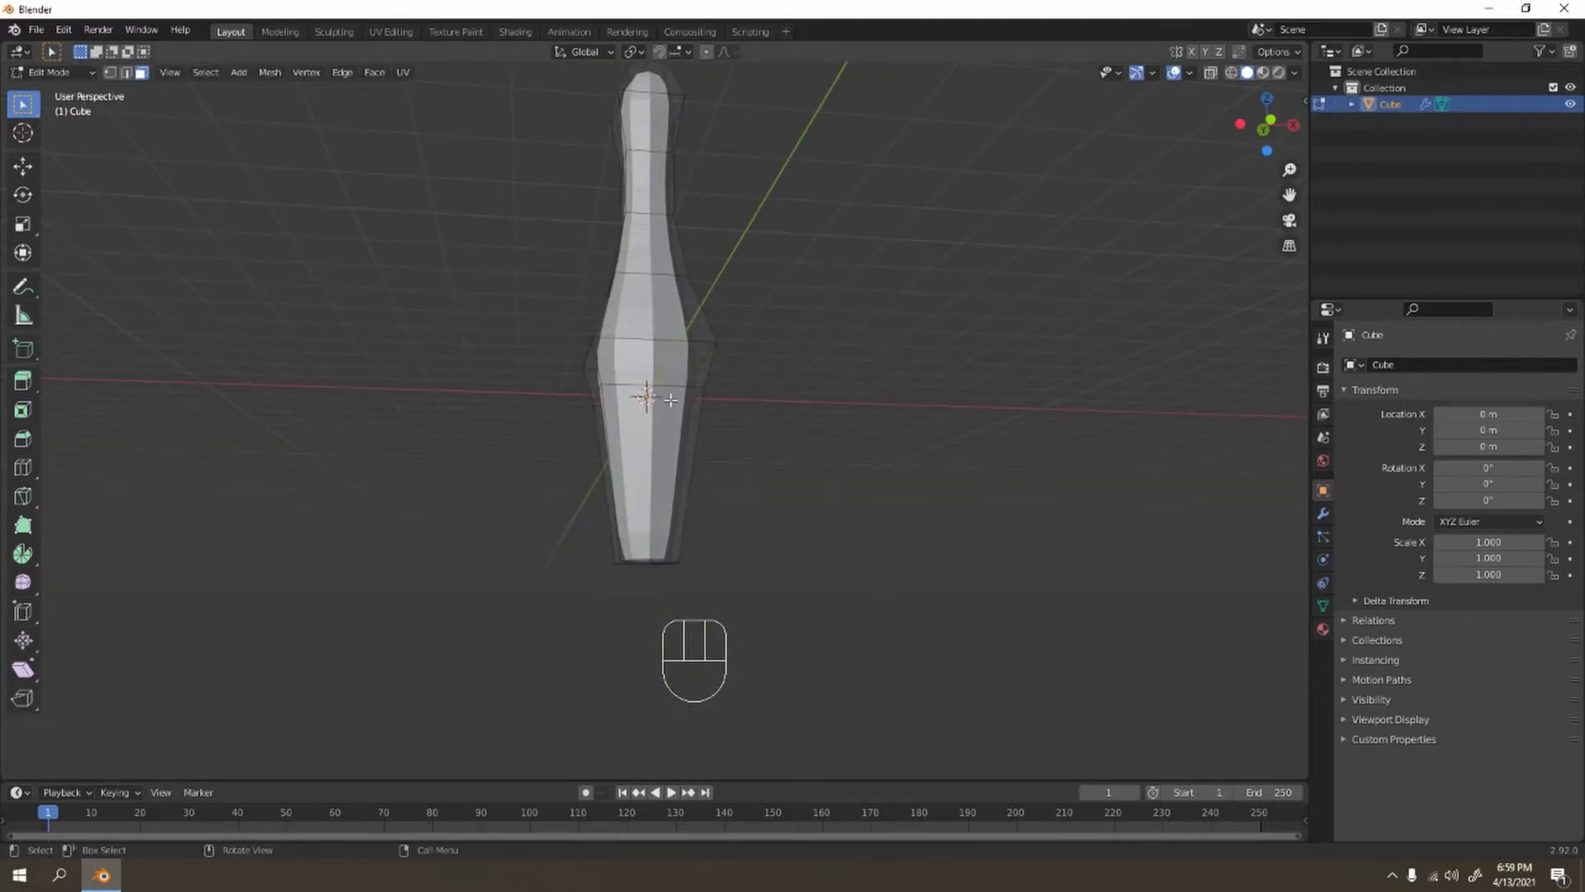
pyautogui.press('KP_1')
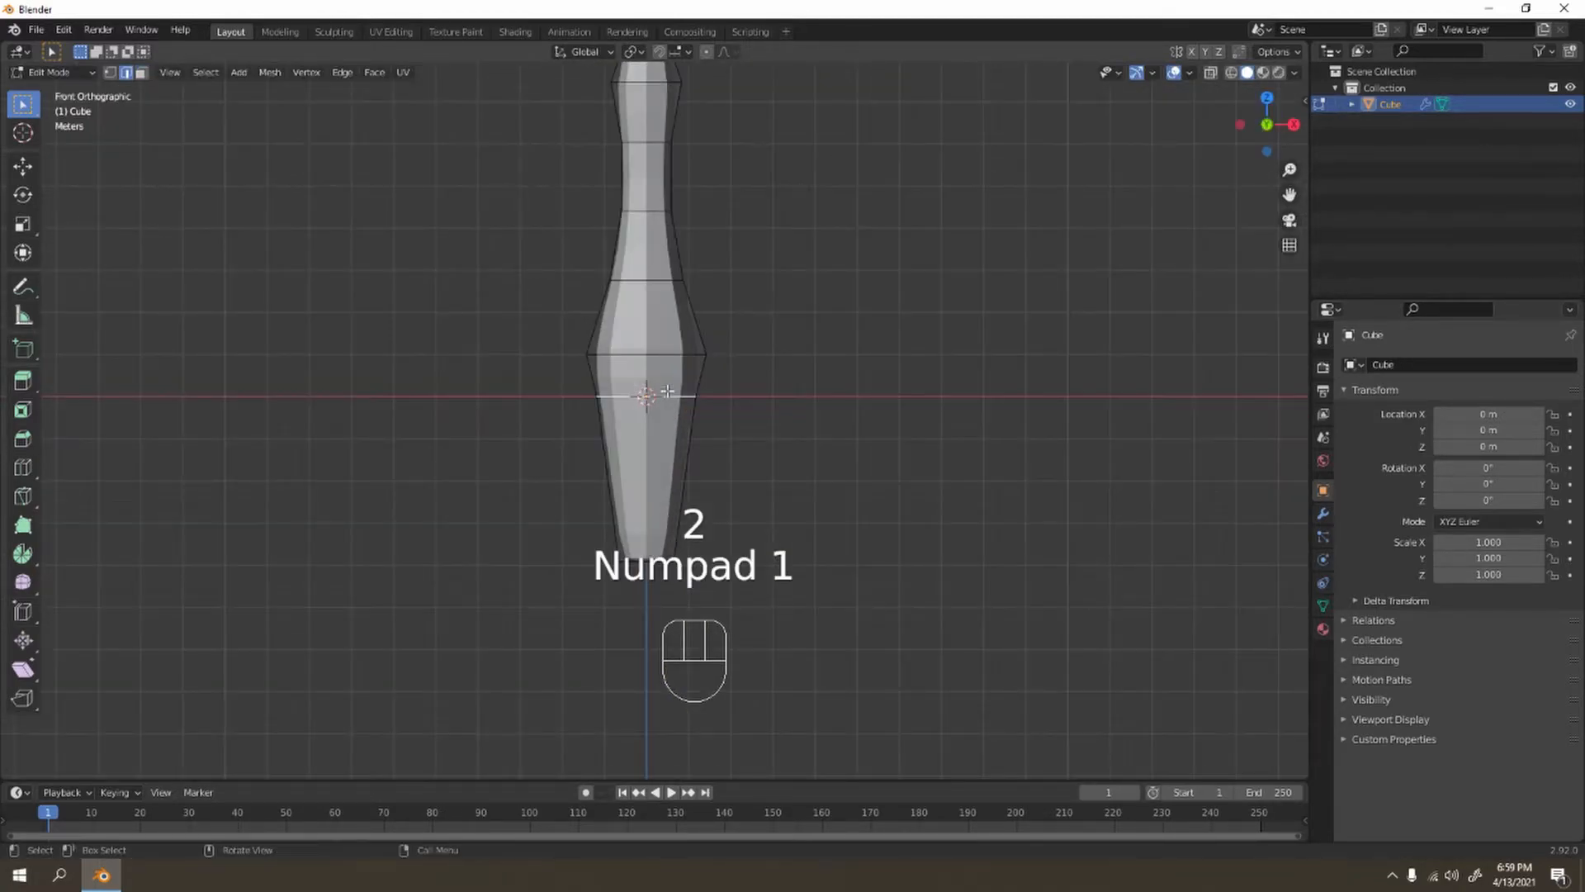
pyautogui.press('G')
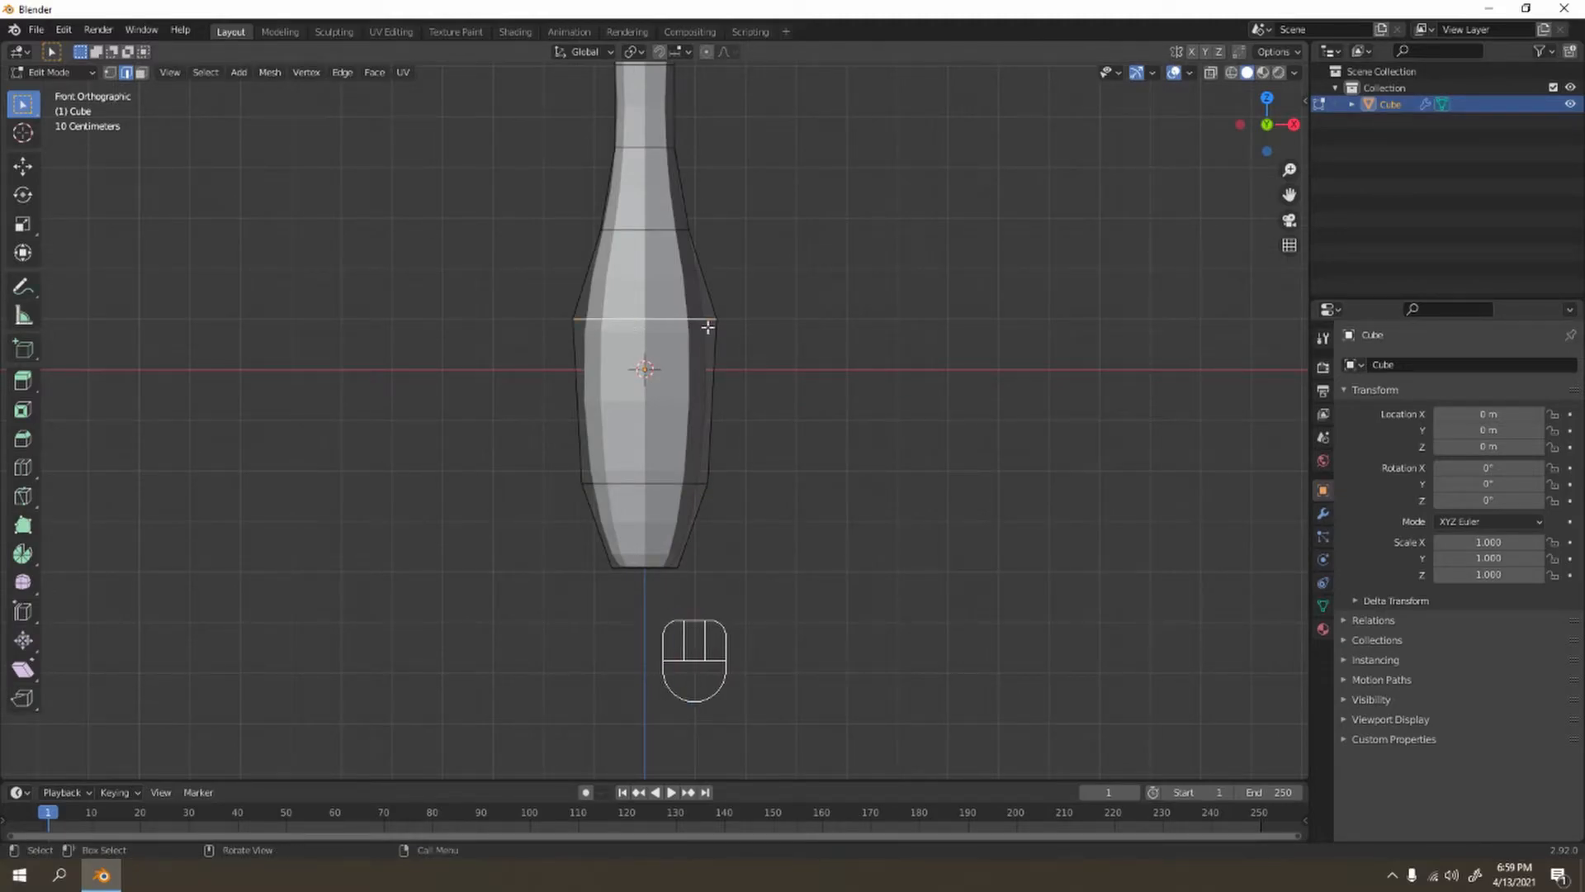
pyautogui.press('G')
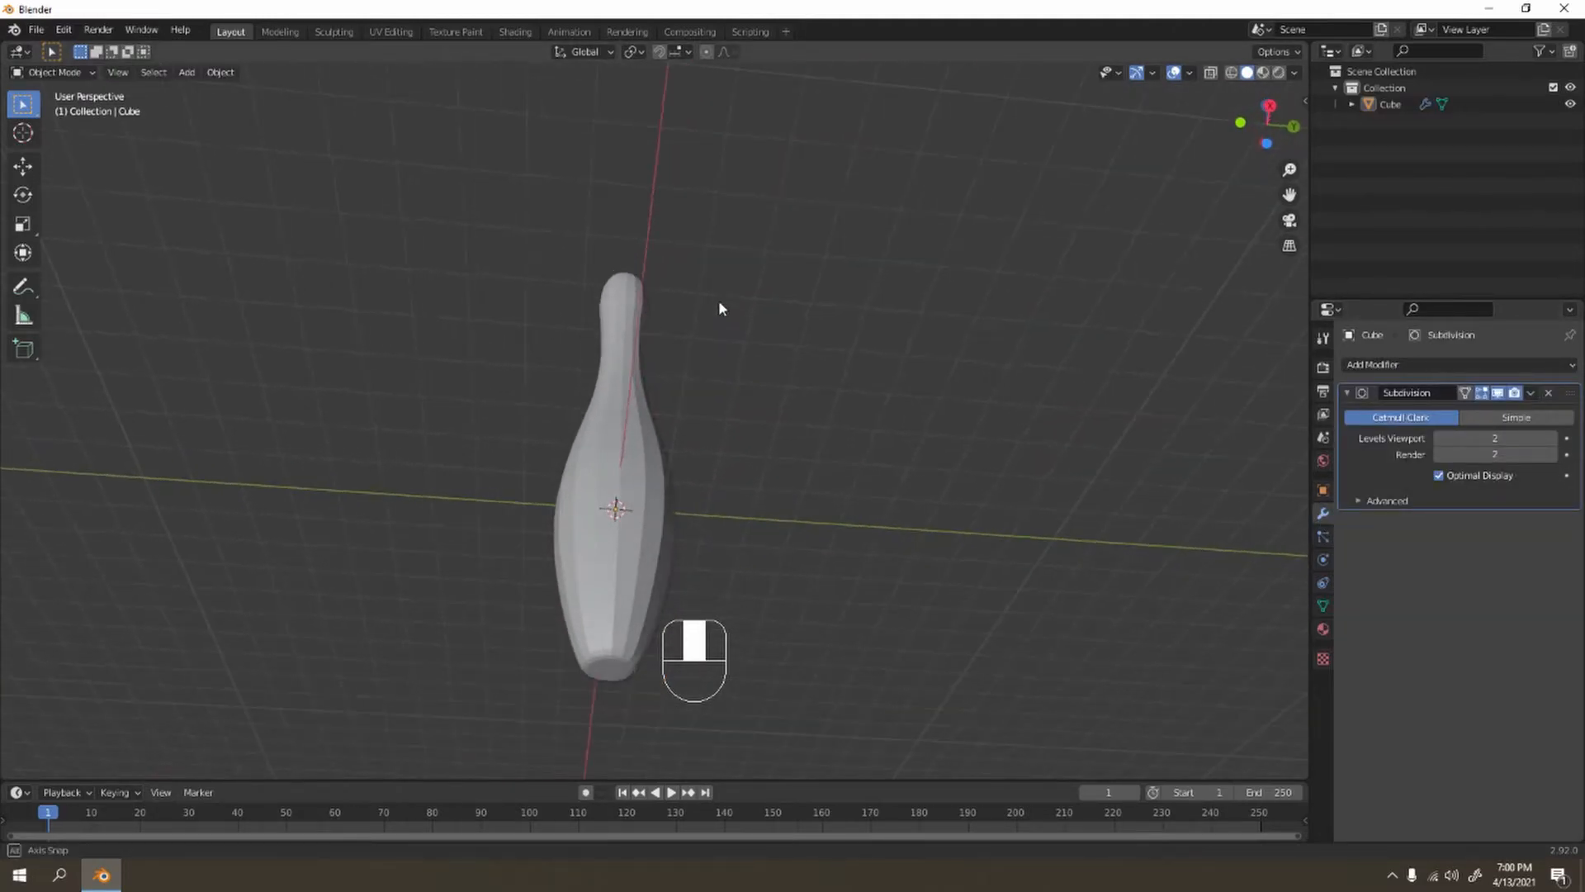
# Select an edge loop around the pin's body in Edit Mode.
pyautogui.press('Tab')
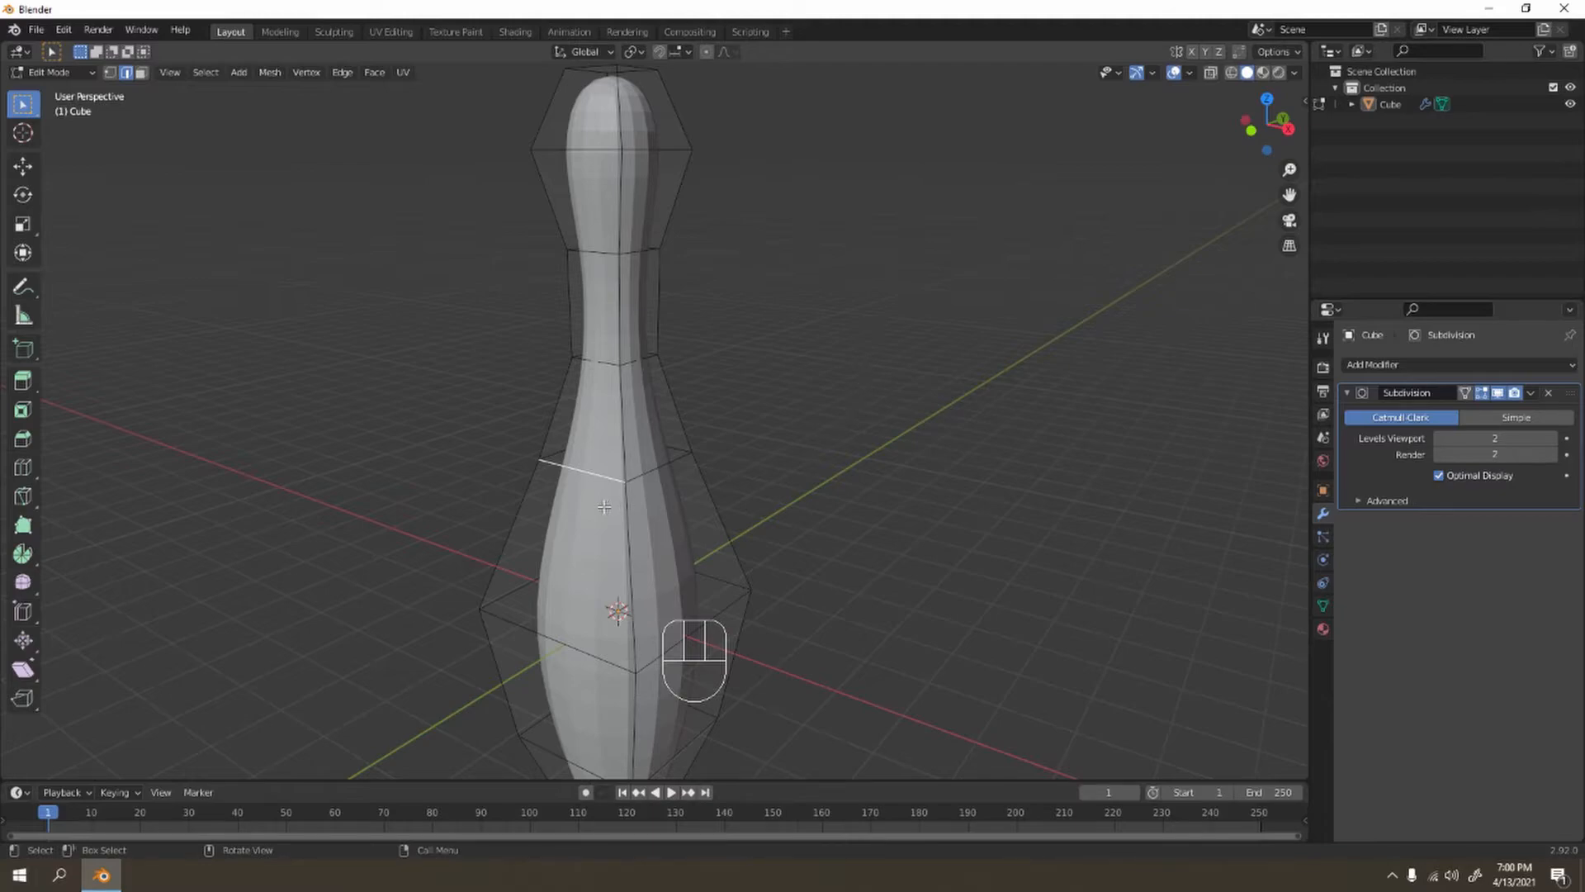
pyautogui.press('Alt')
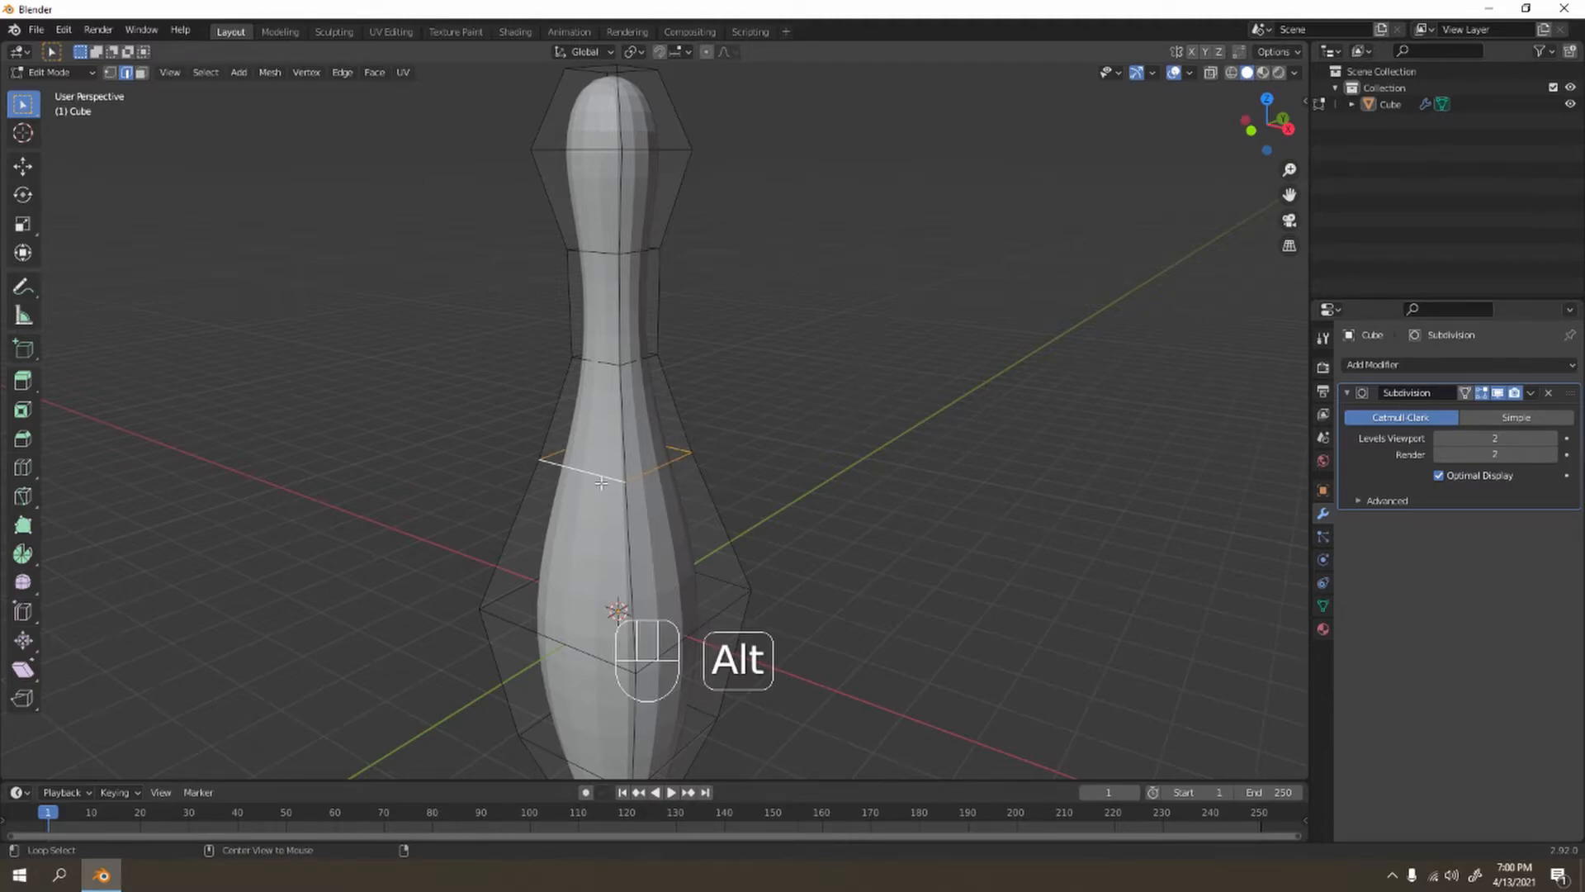
pyautogui.moveTo(544, 493)
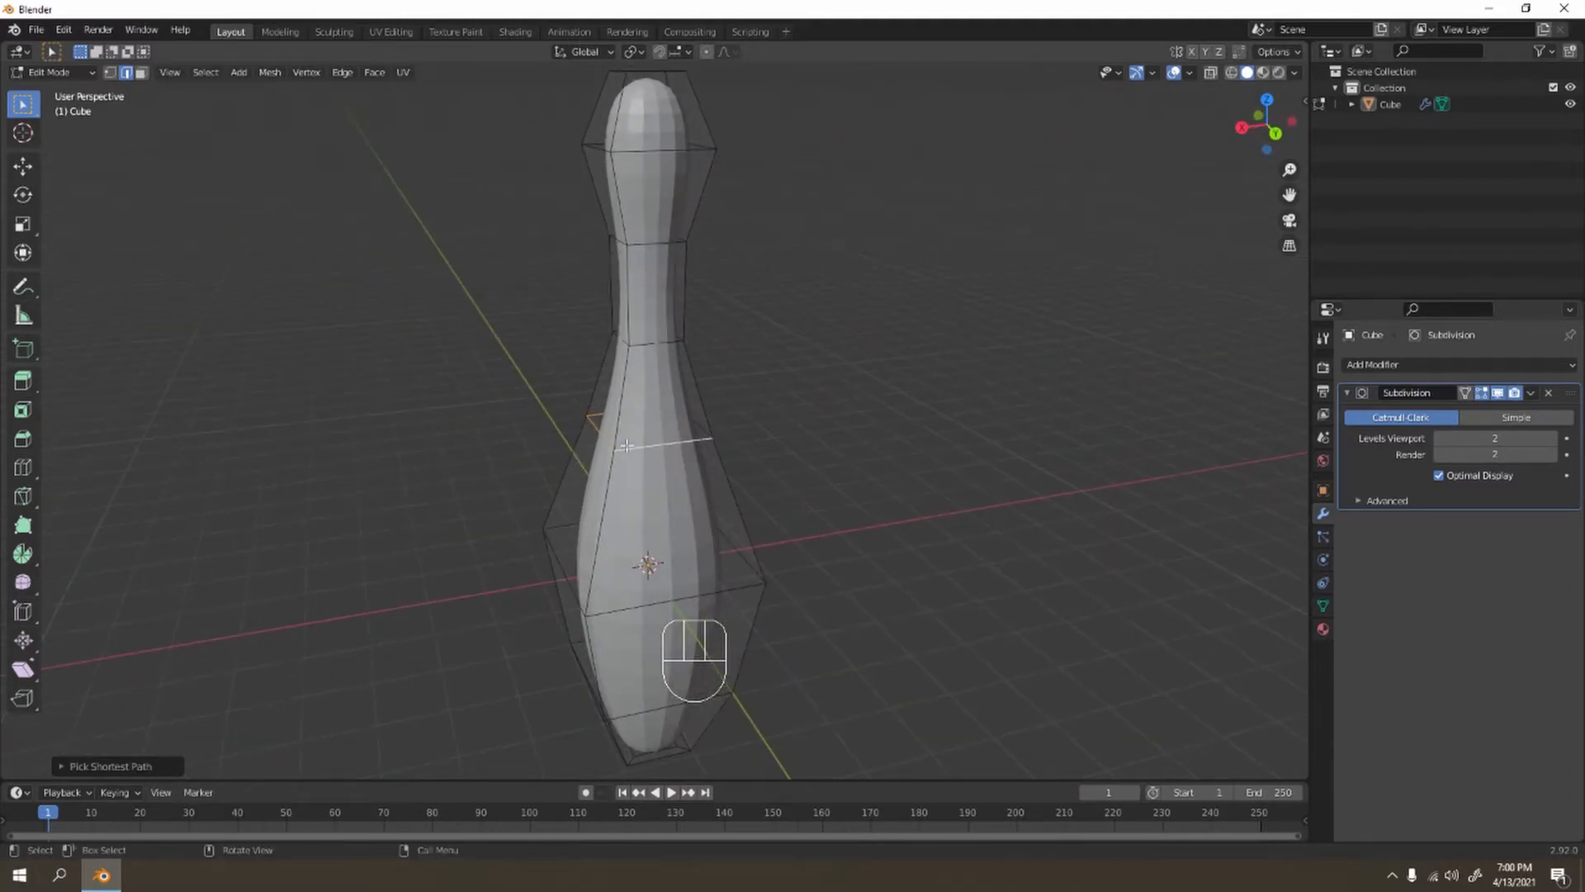
pyautogui.scroll(-3)
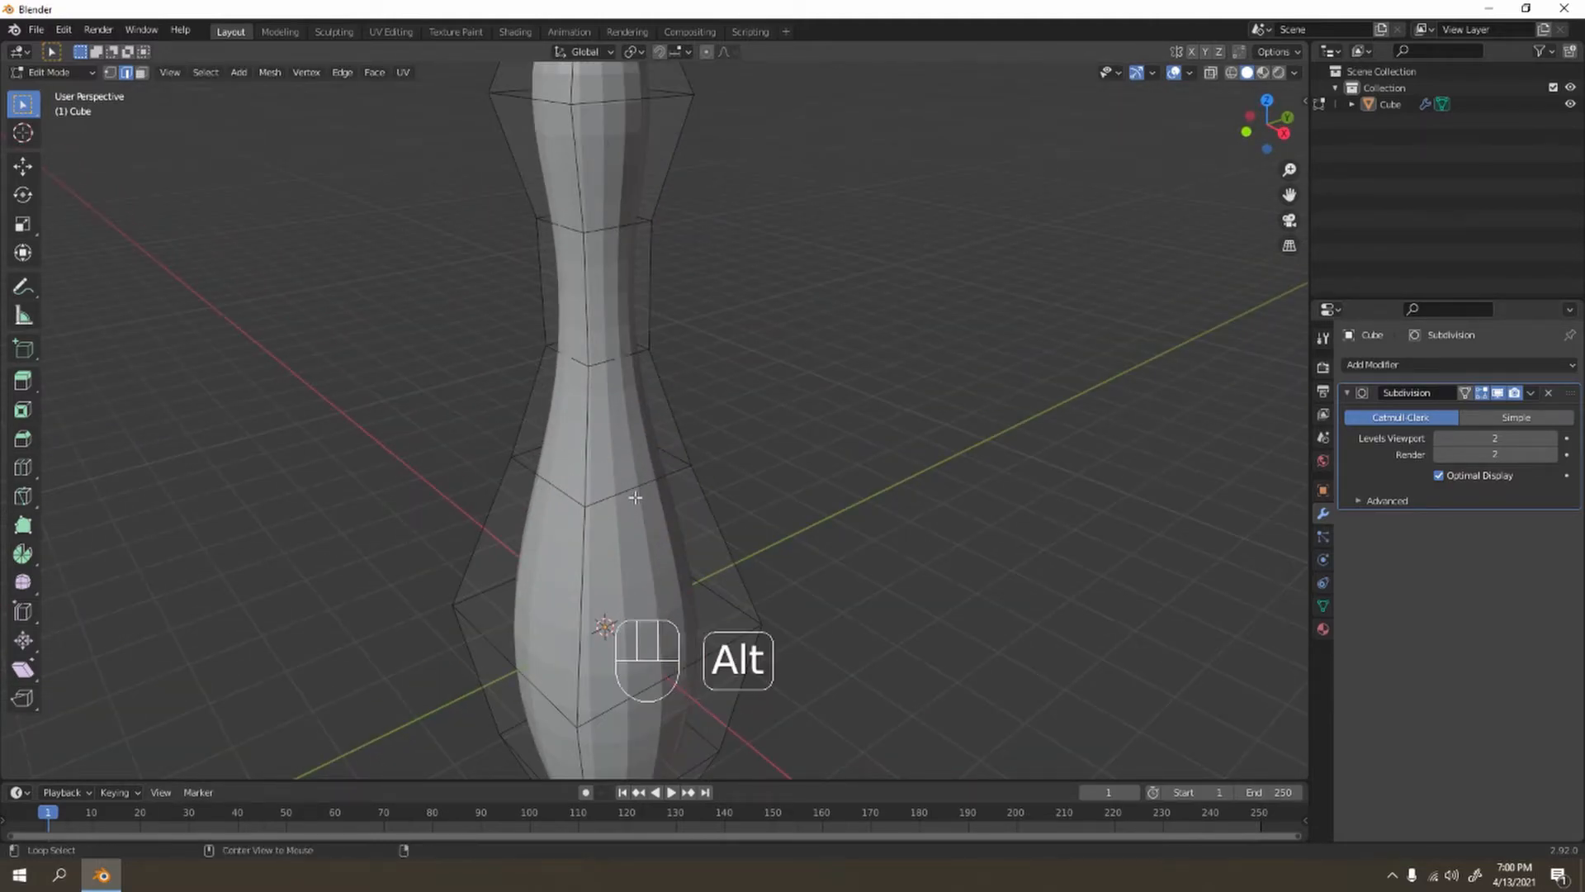
pyautogui.scroll(-3)
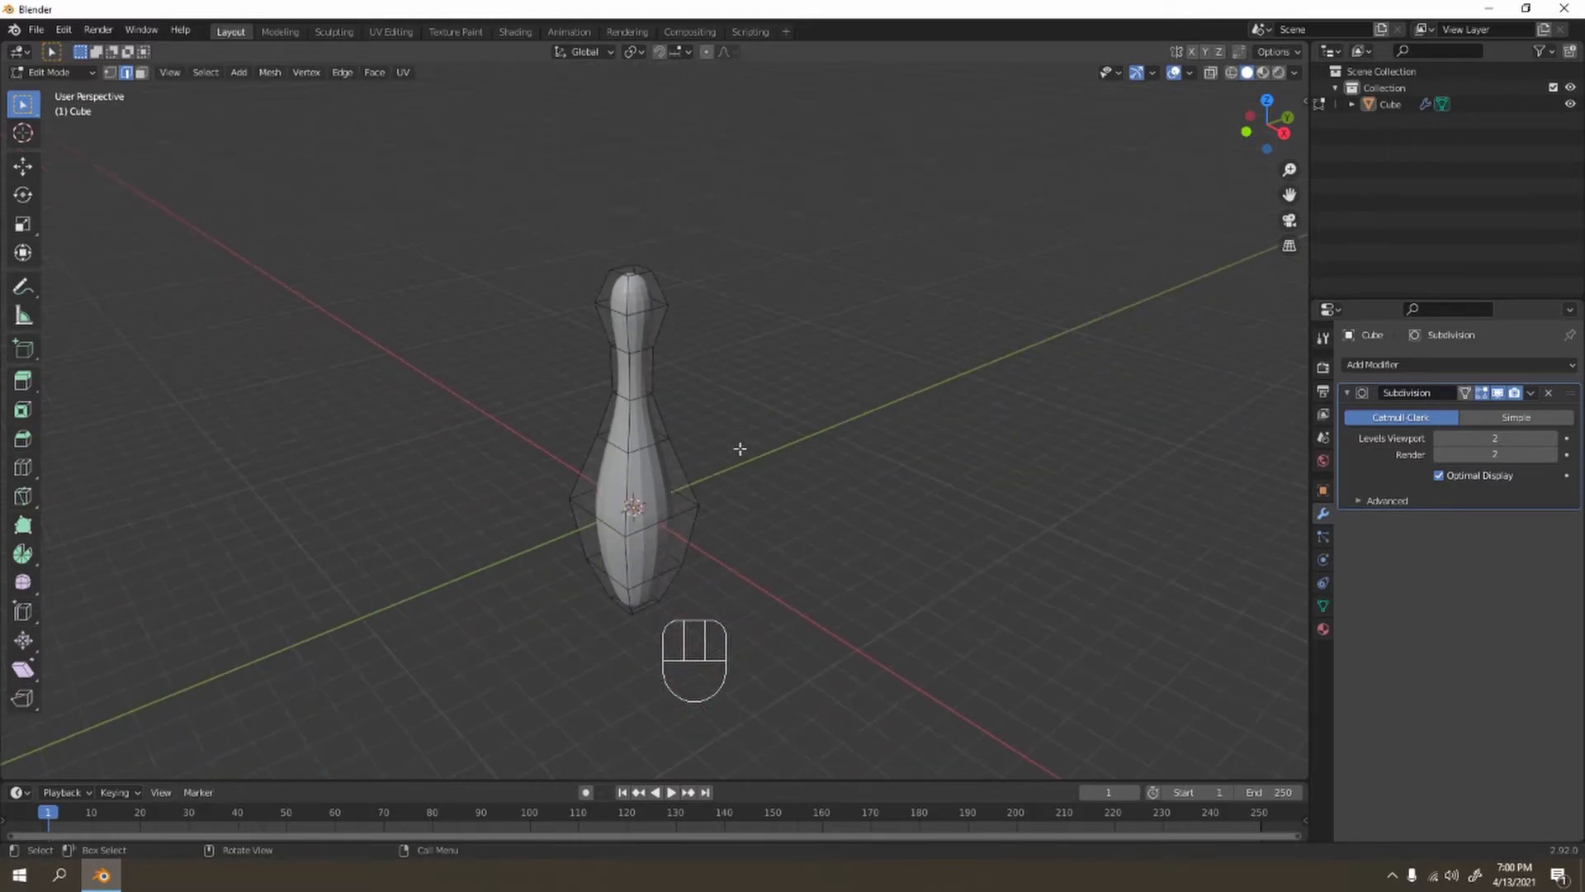
# Scale the selected loop from the front to widen the belly, then leave Edit Mode.
pyautogui.press('KP_1')
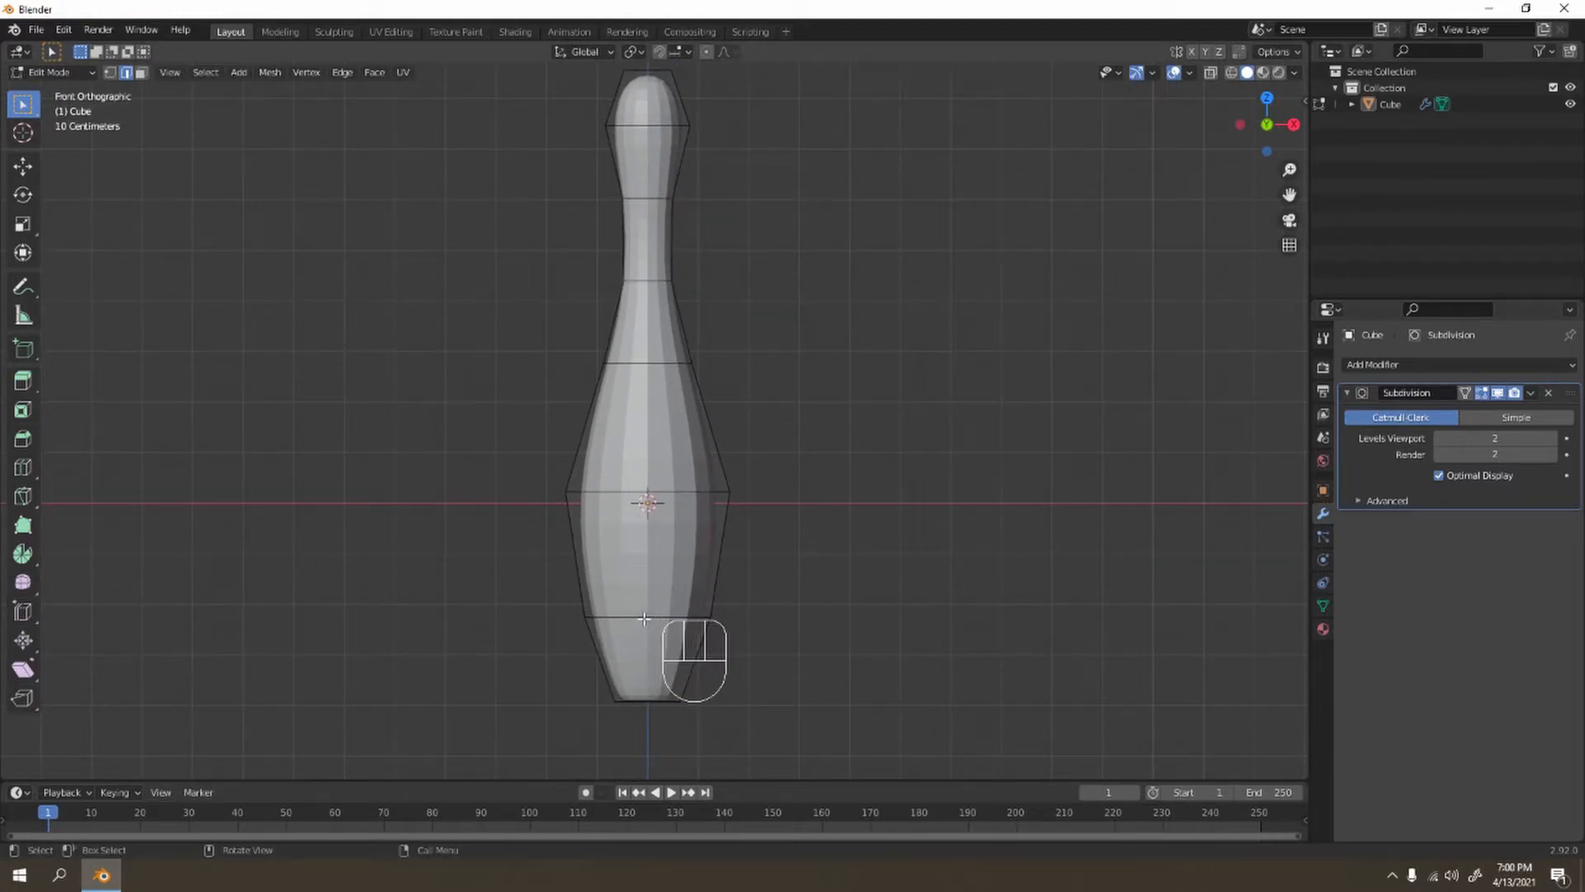
pyautogui.press('s')
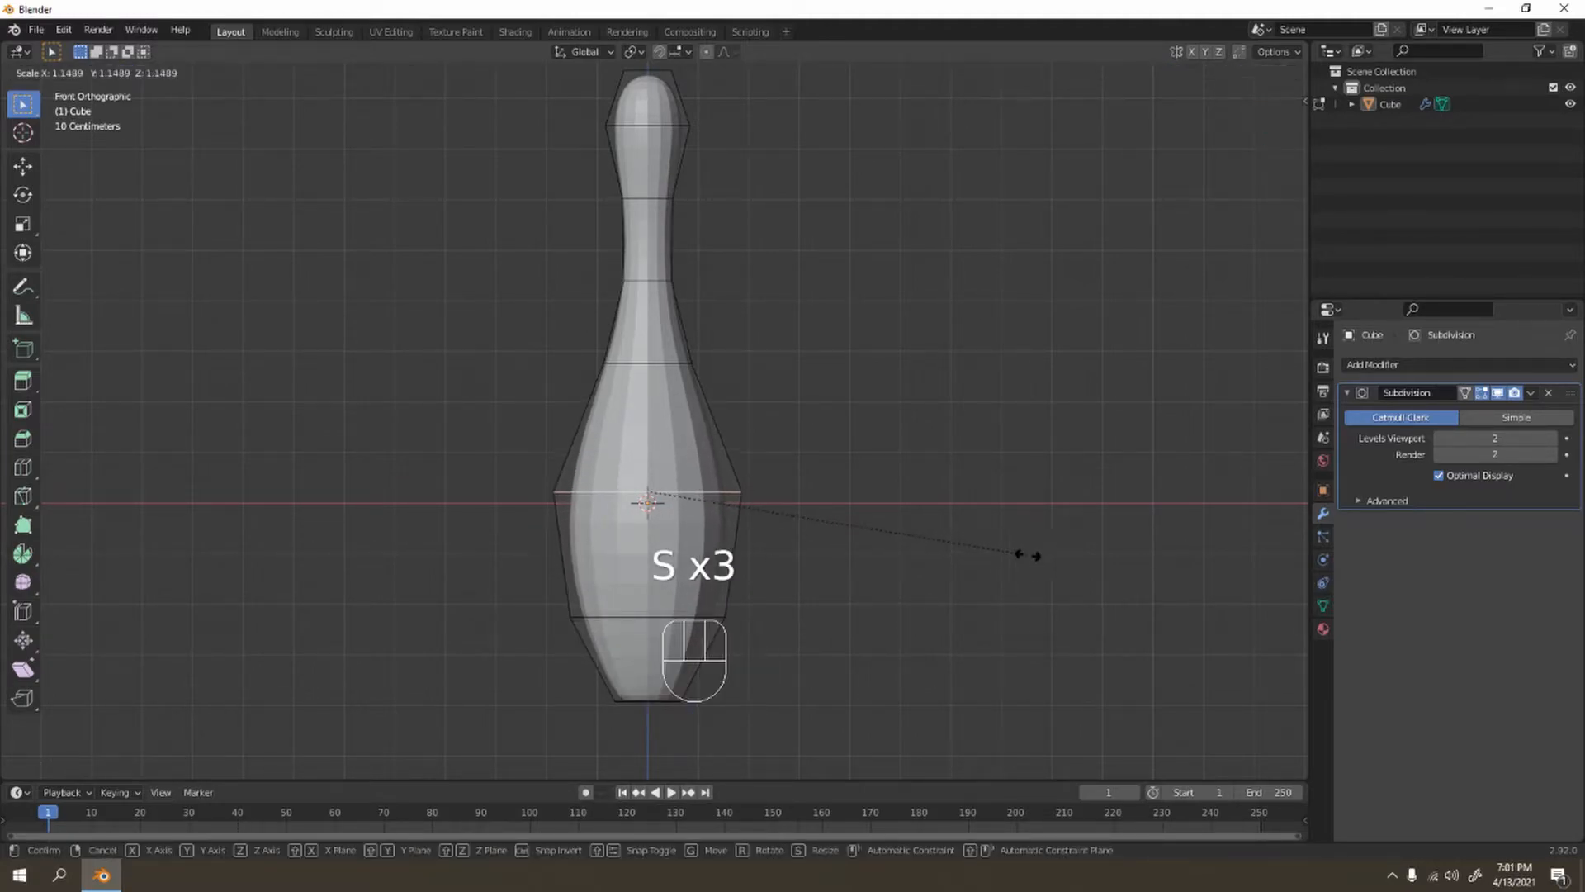
pyautogui.moveTo(954, 472)
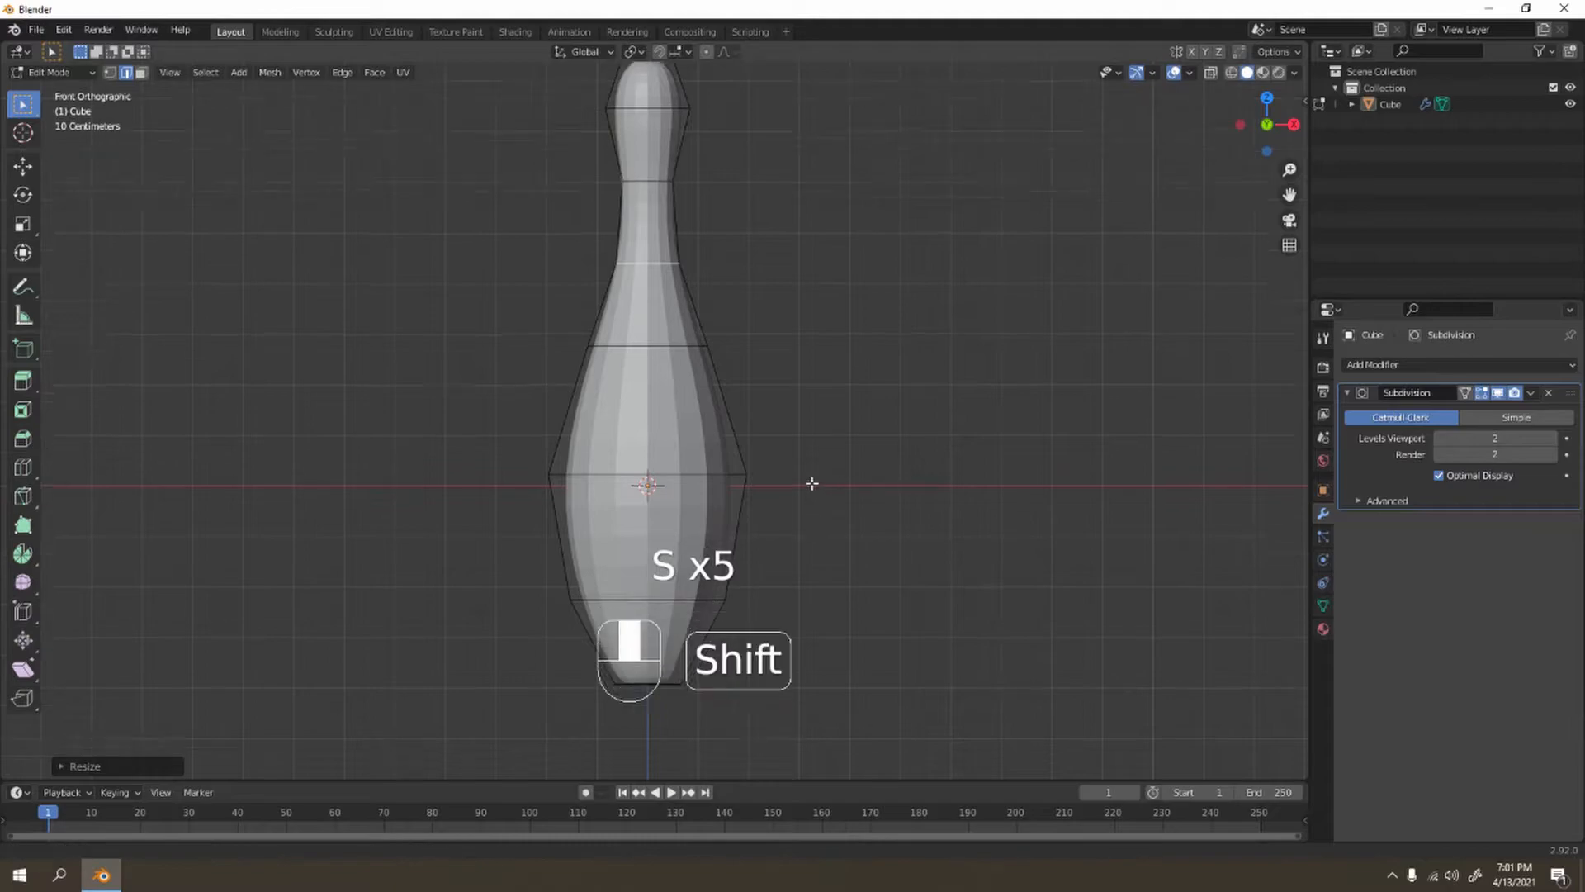
pyautogui.press('Tab')
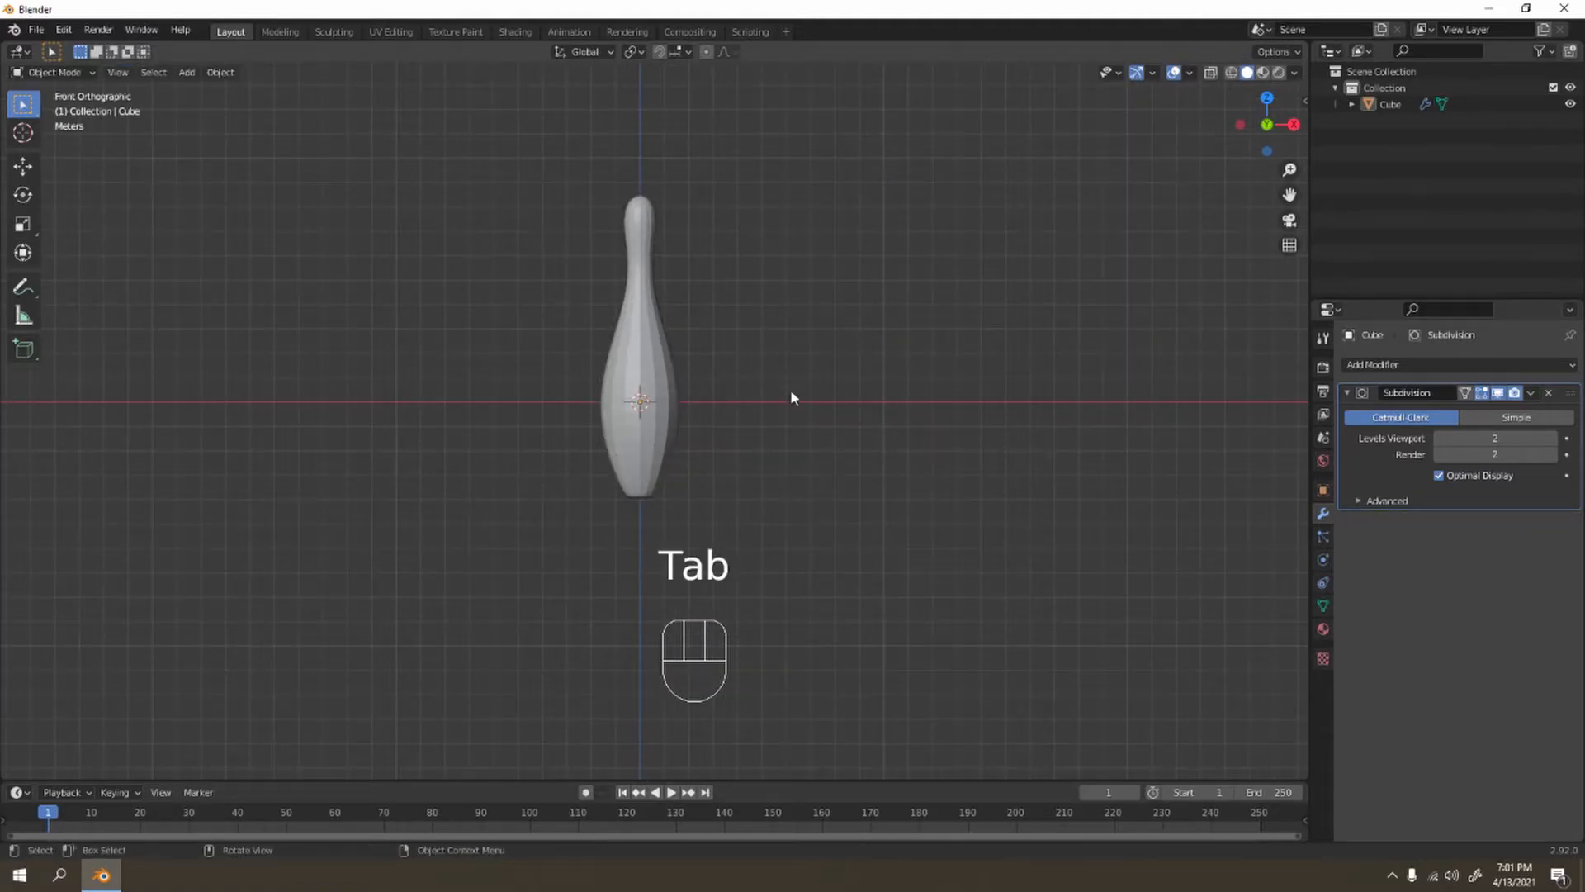
# Raise subdivision to level 3, shade the pin smooth and move to the Shading workspace.
pyautogui.press('KP_1')
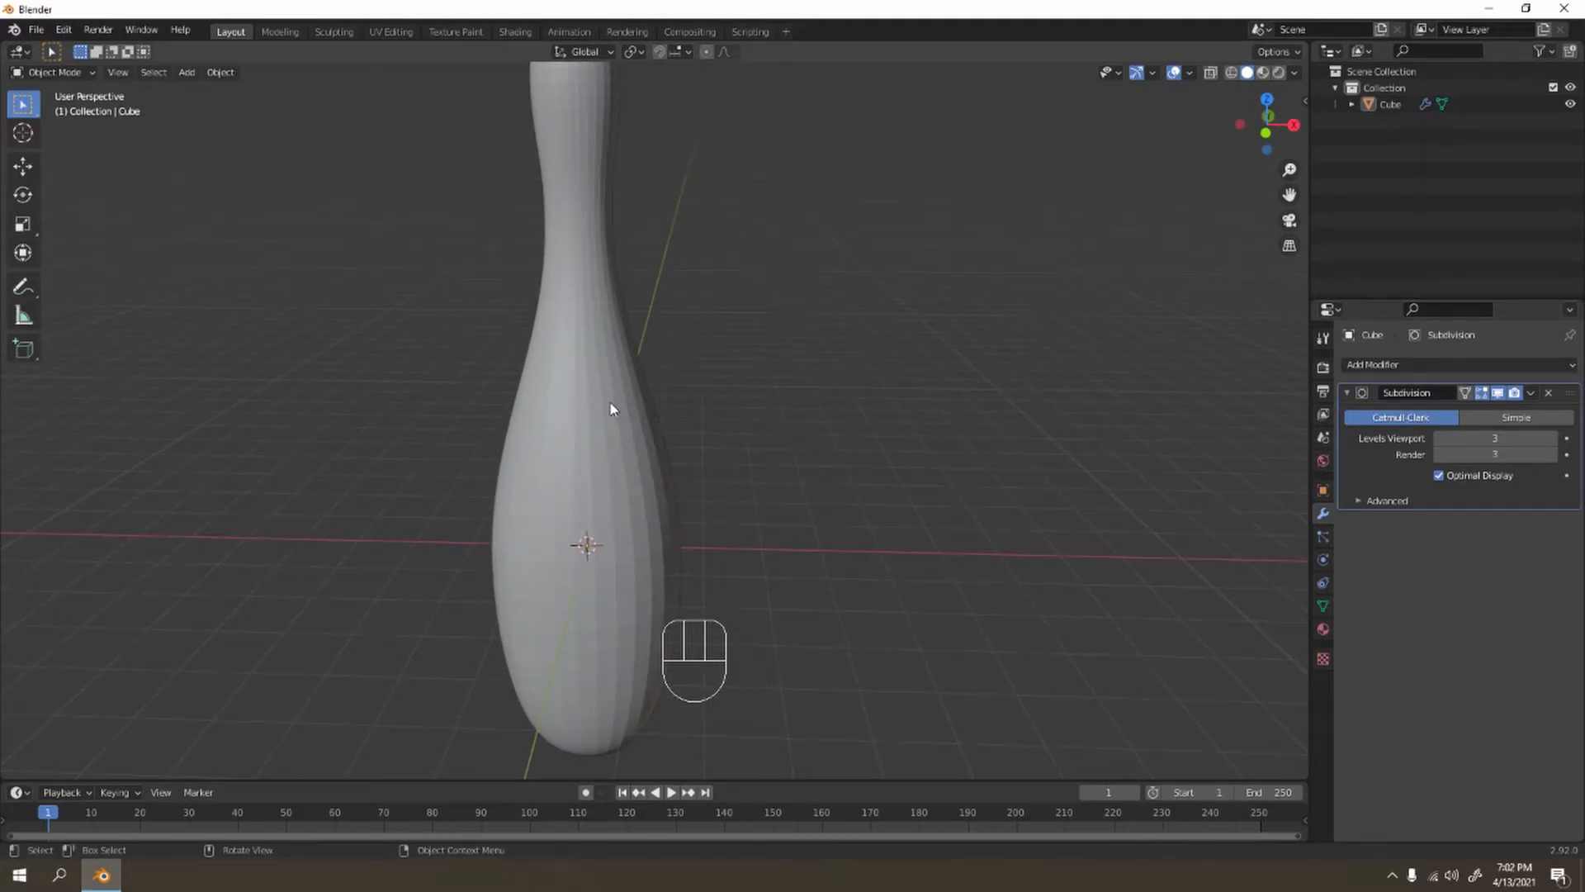
pyautogui.rightClick(611, 409)
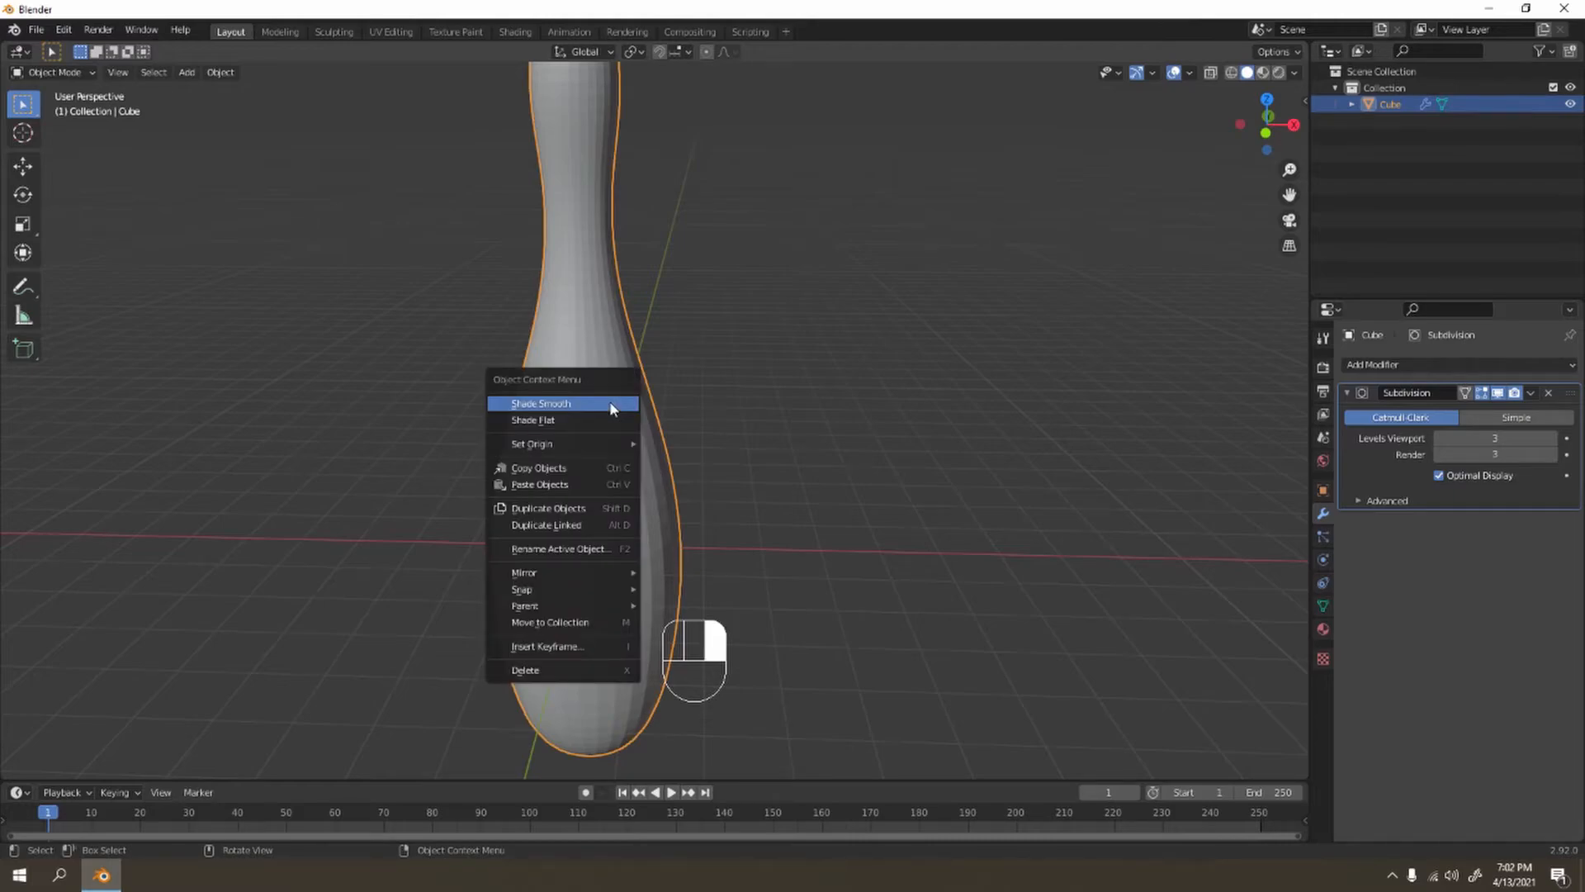
pyautogui.press('Tab')
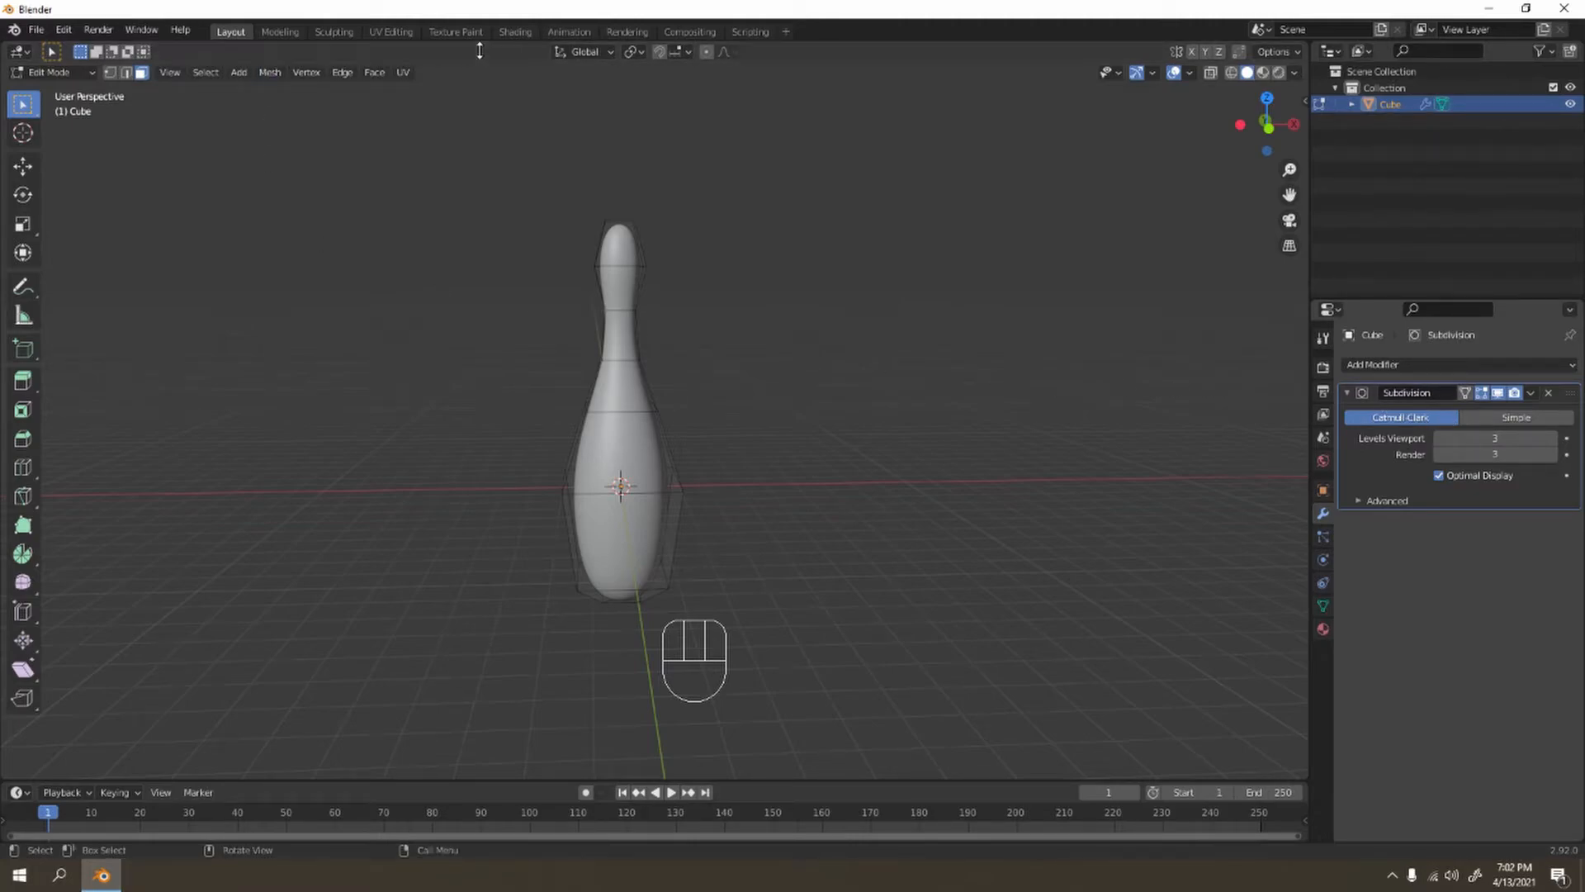
pyautogui.click(515, 31)
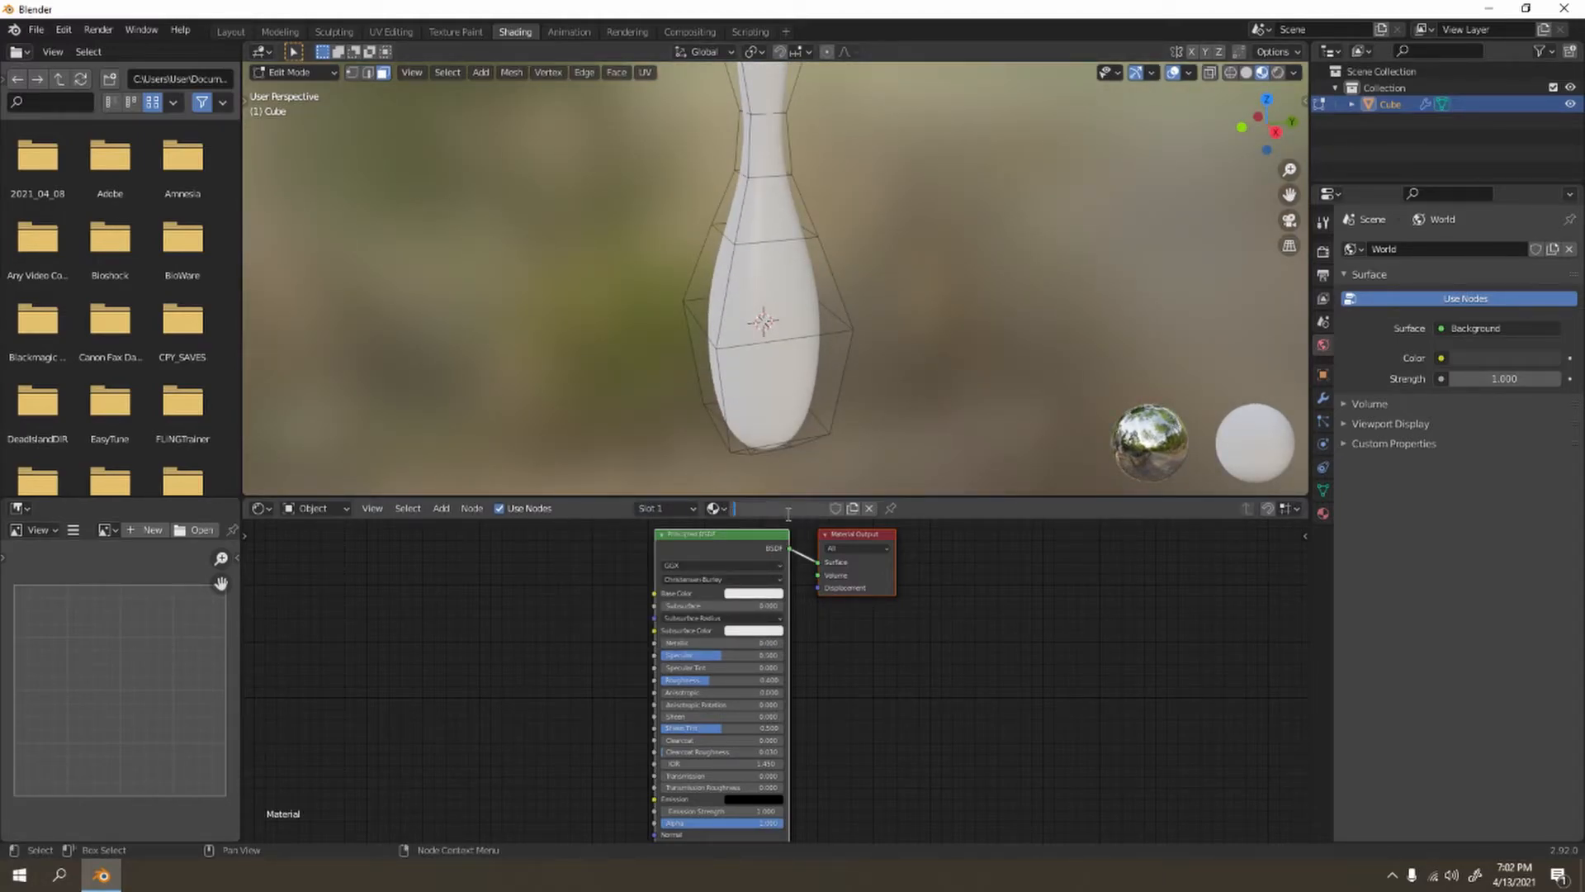
# Create material 'wHITE' and a second red material 'Dark' assigned to the neck stripe faces.
pyautogui.write('wHITE')
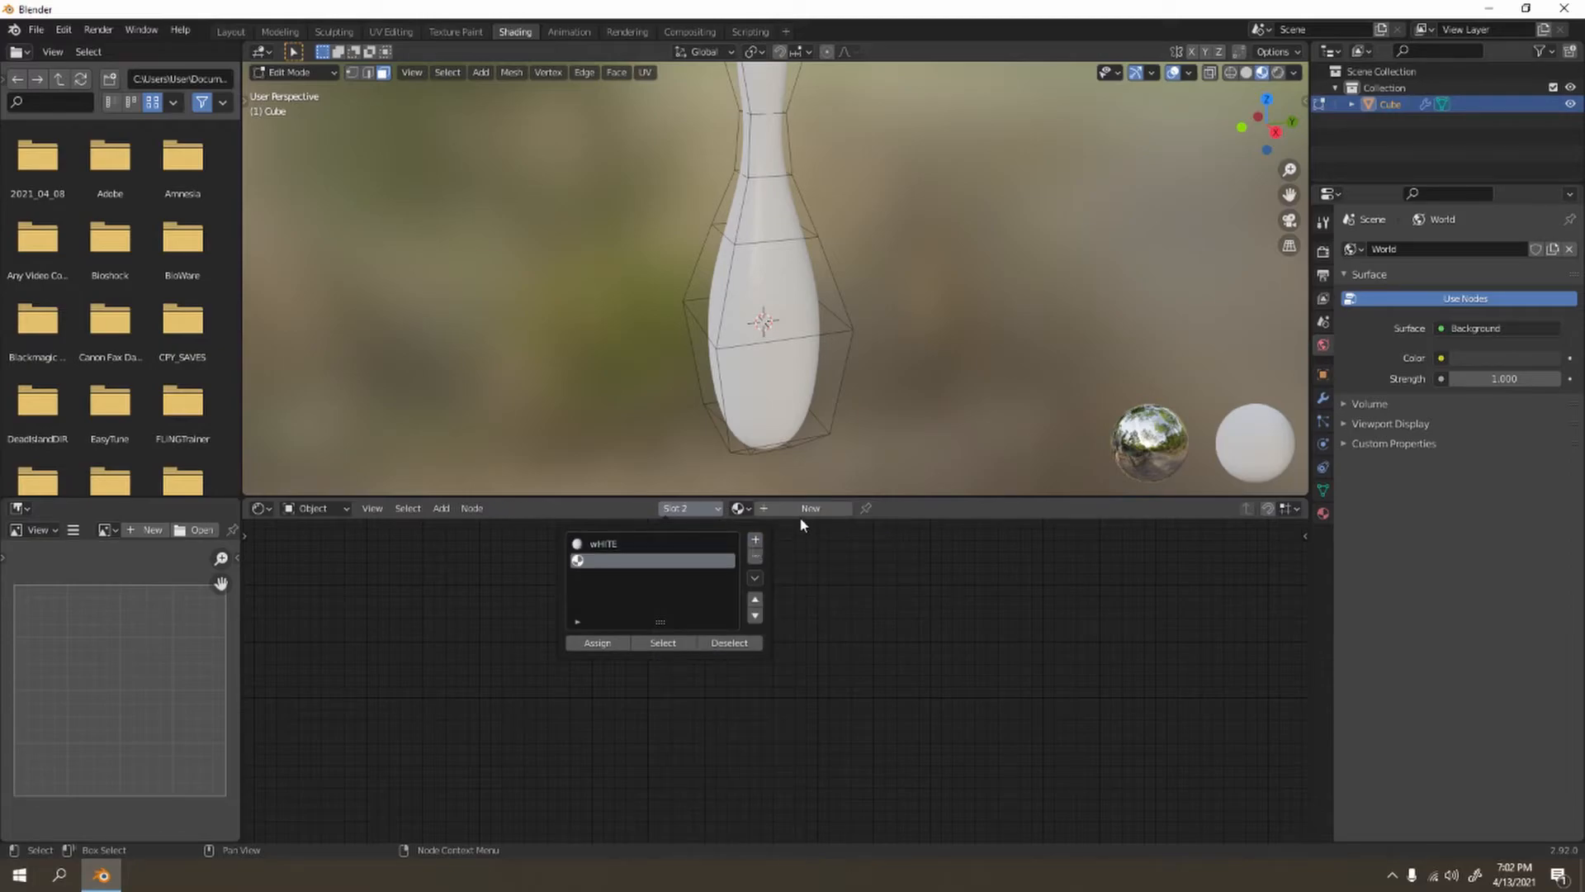
pyautogui.click(812, 509)
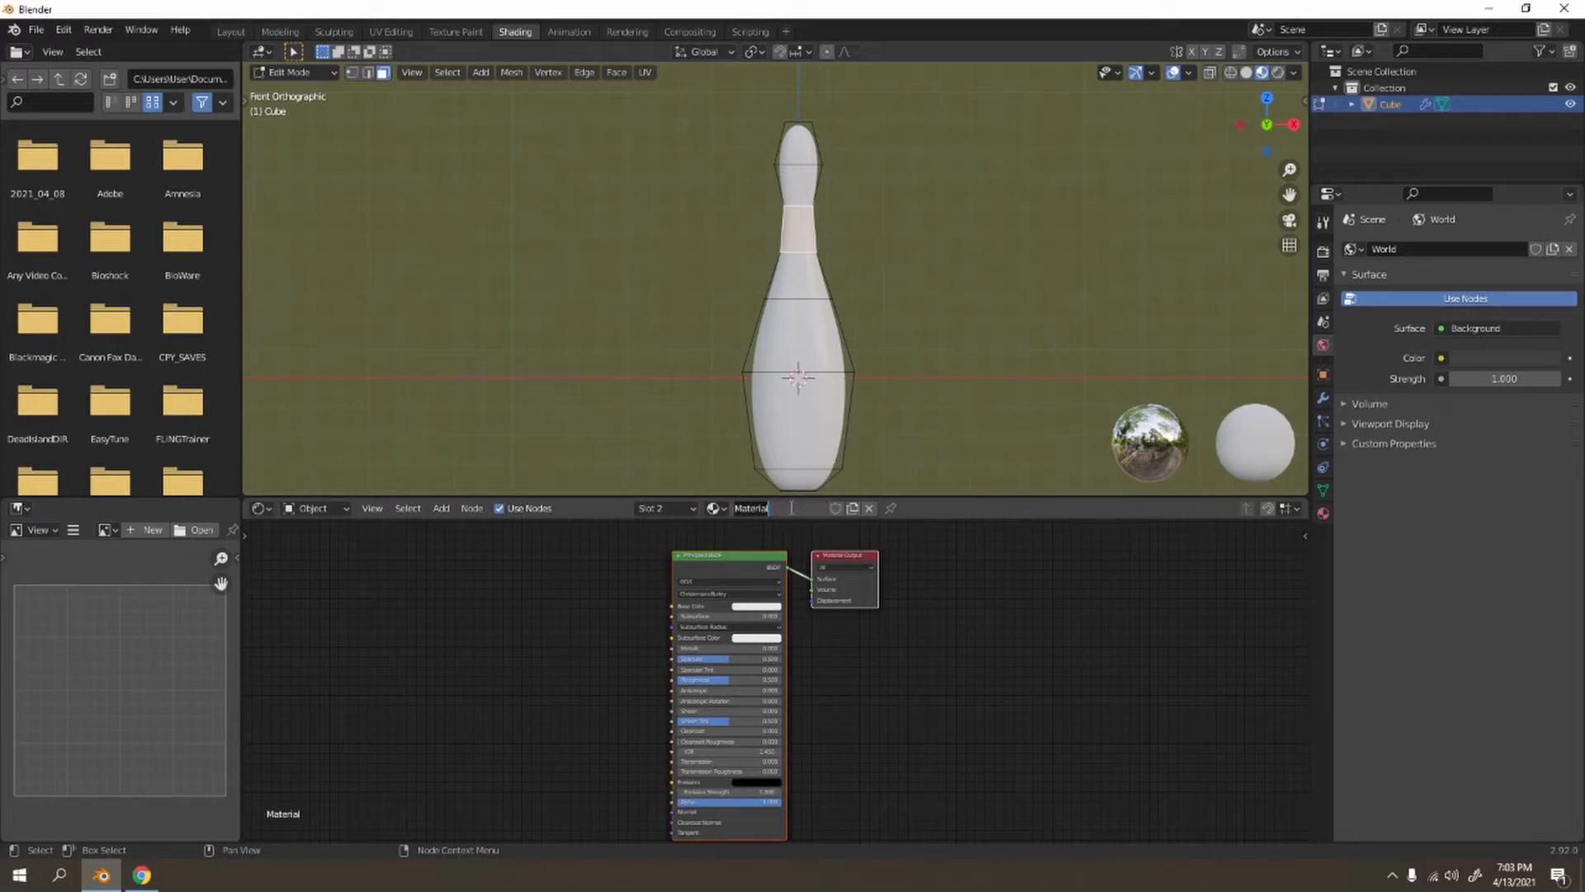
pyautogui.write('Dark')
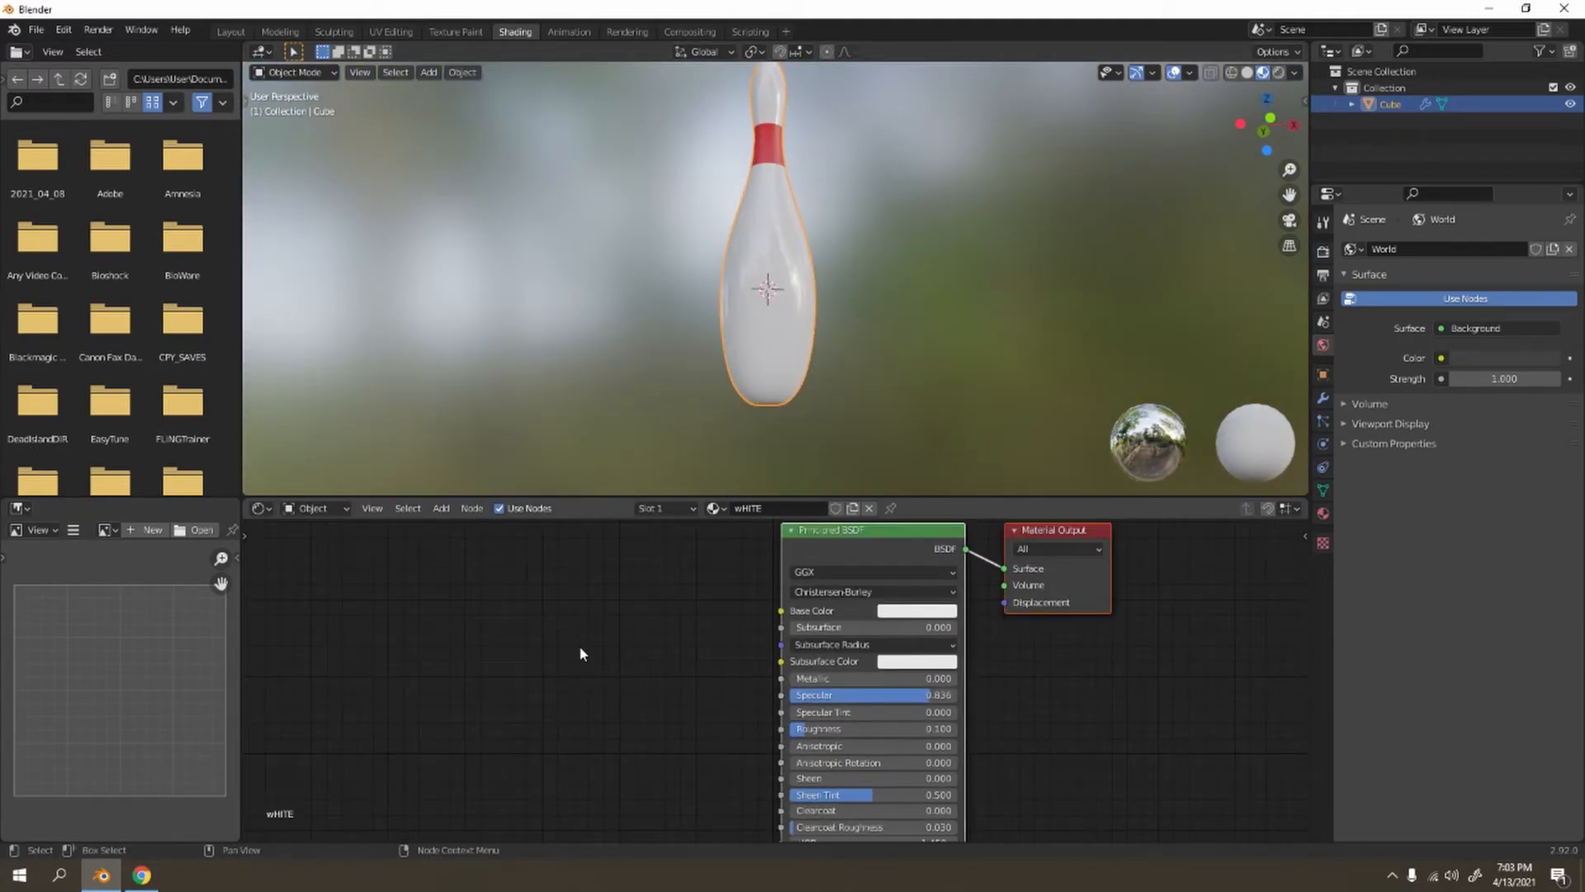
# Link a Musgrave Texture through a Bump node into the white material, then return to Layout.
pyautogui.click(589, 710)
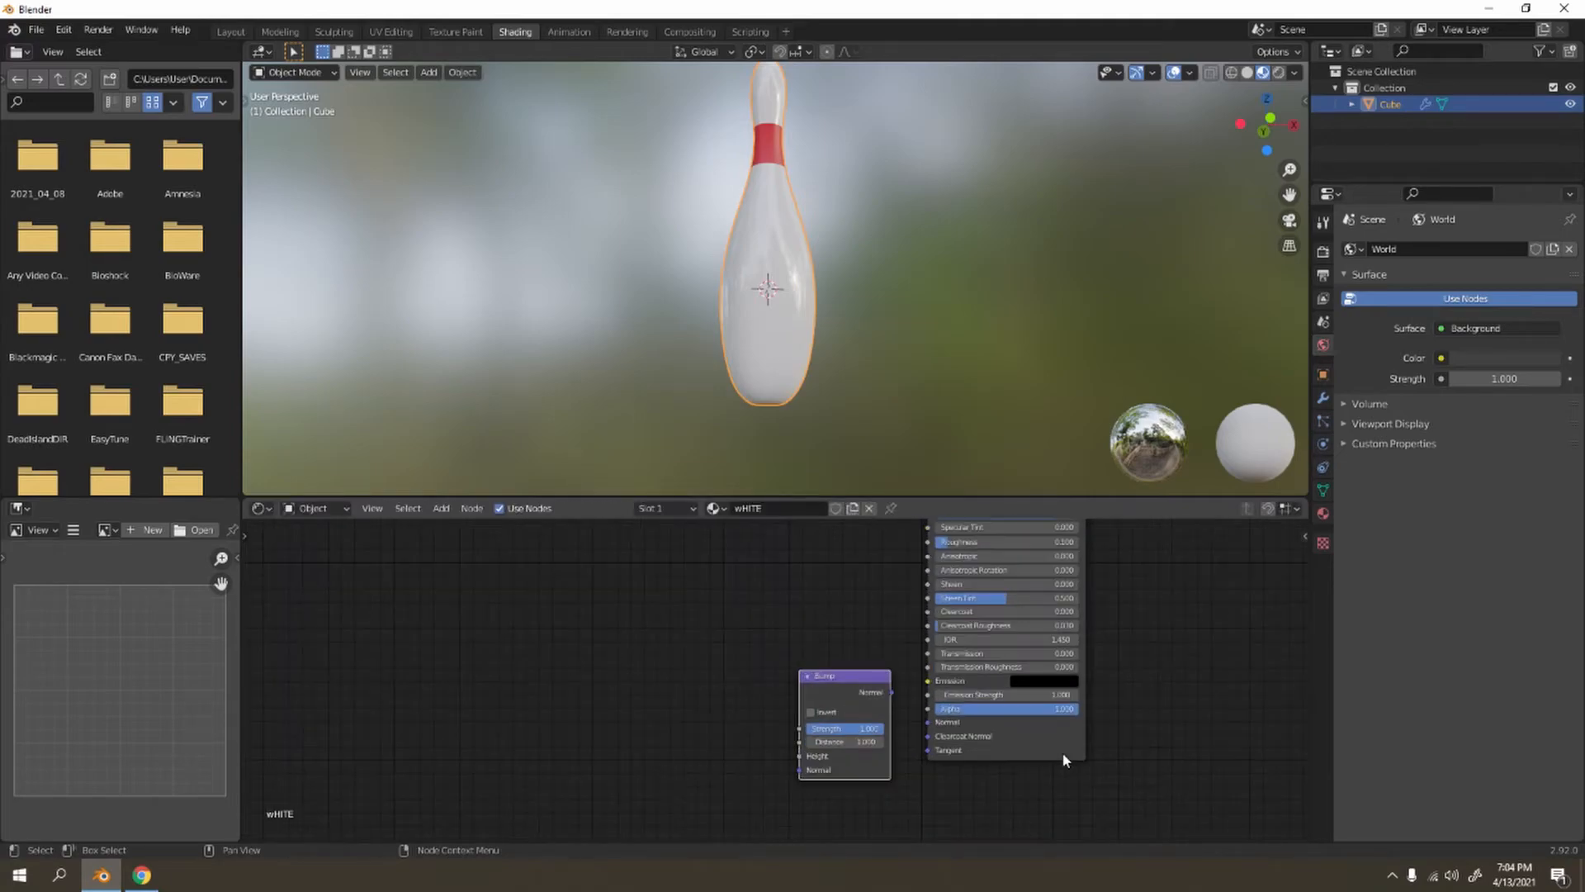
pyautogui.click(389, 614)
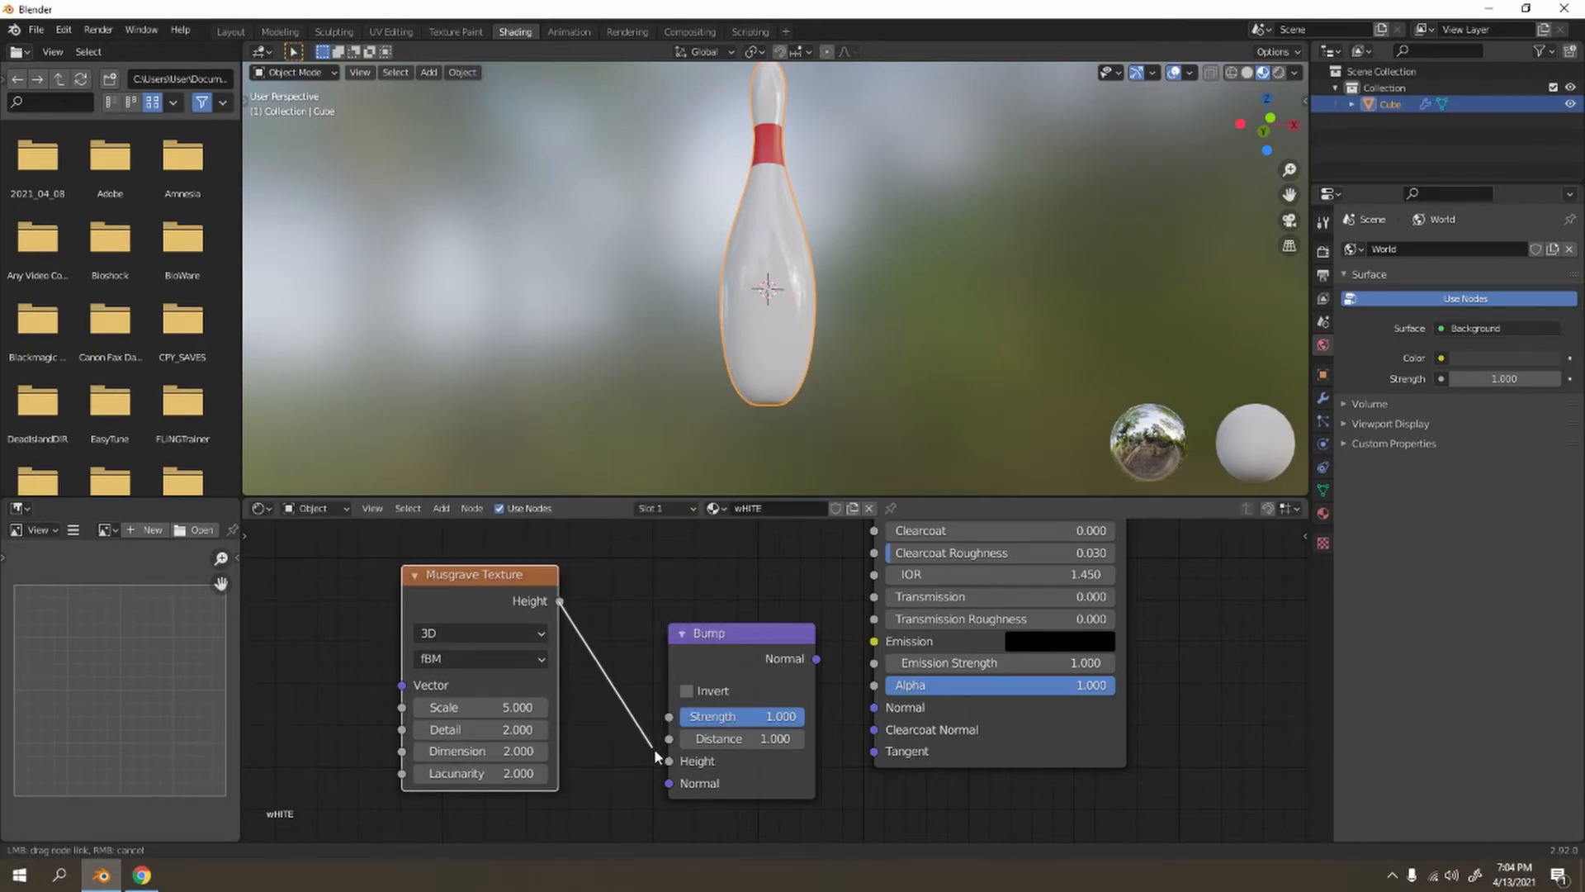
pyautogui.moveTo(817, 659); pyautogui.dragTo(872, 707)
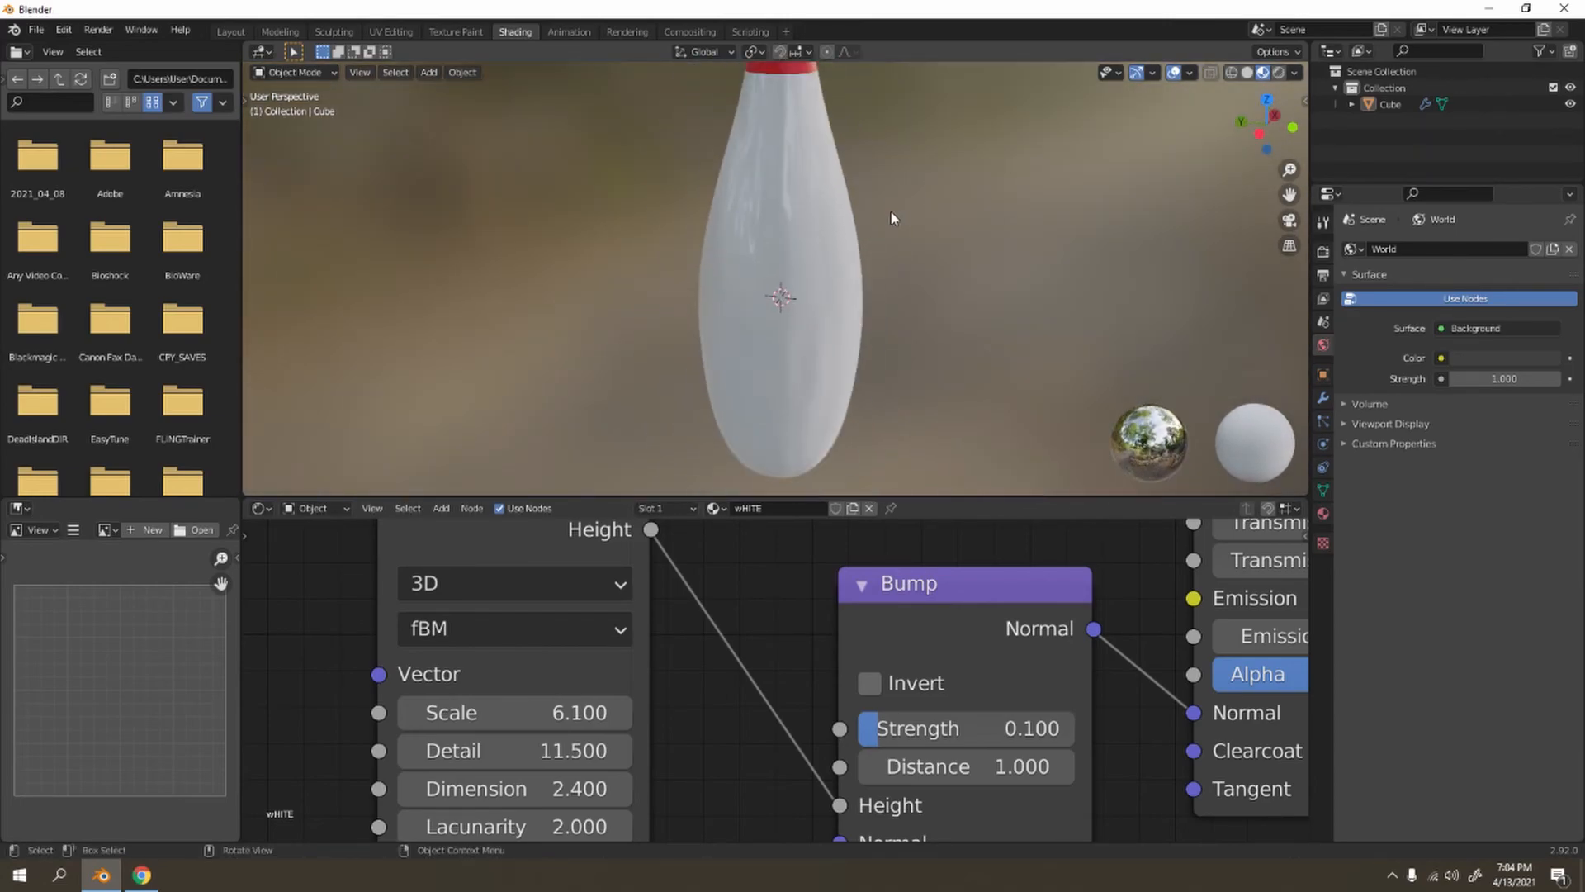
pyautogui.click(228, 30)
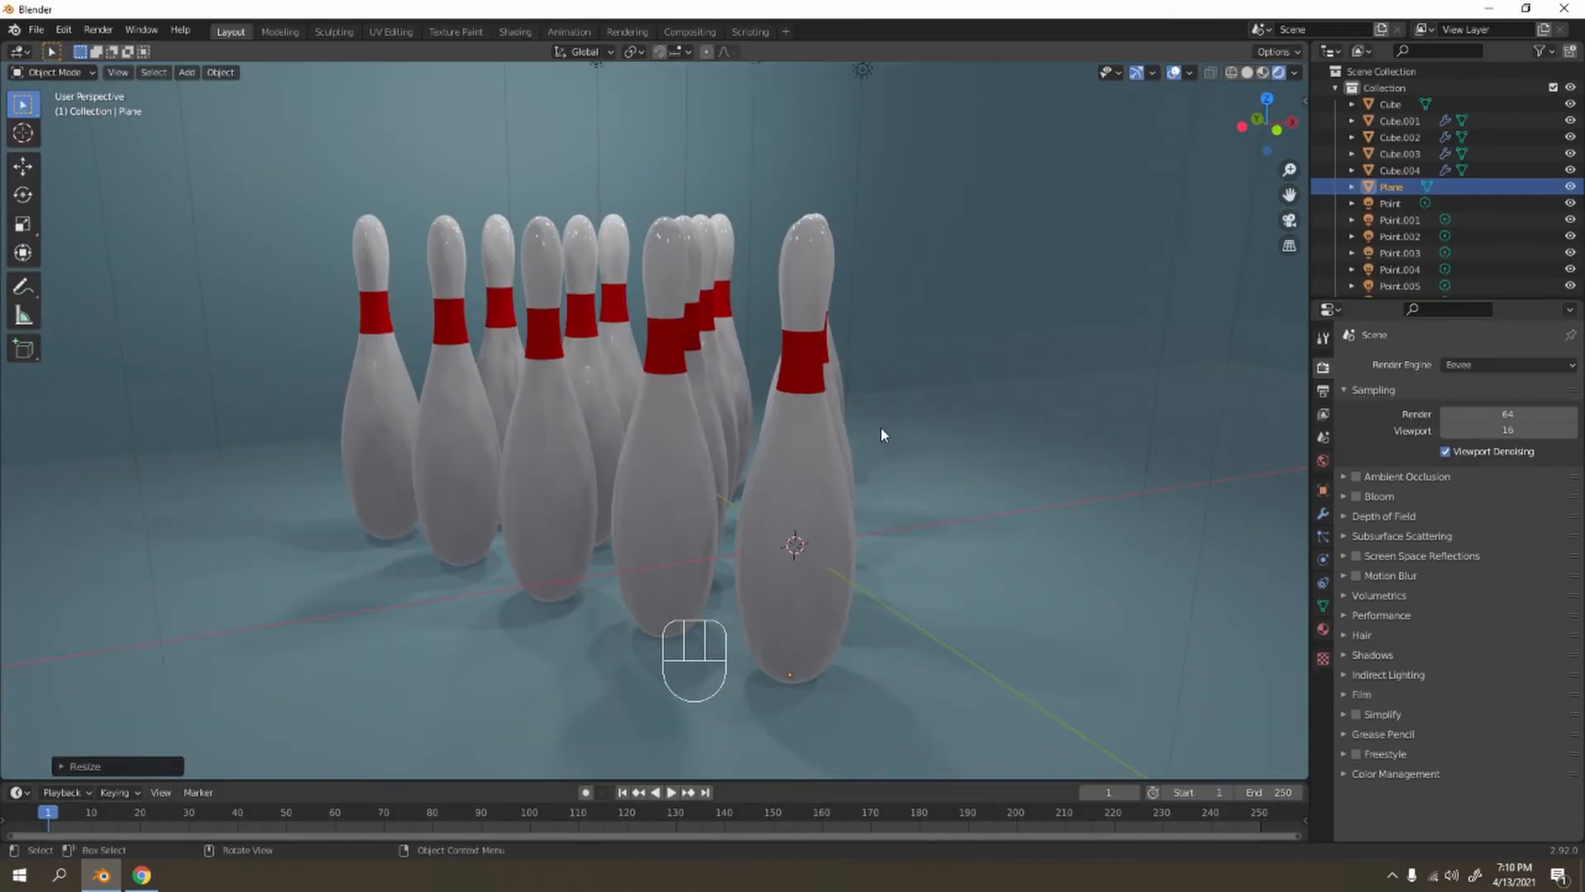